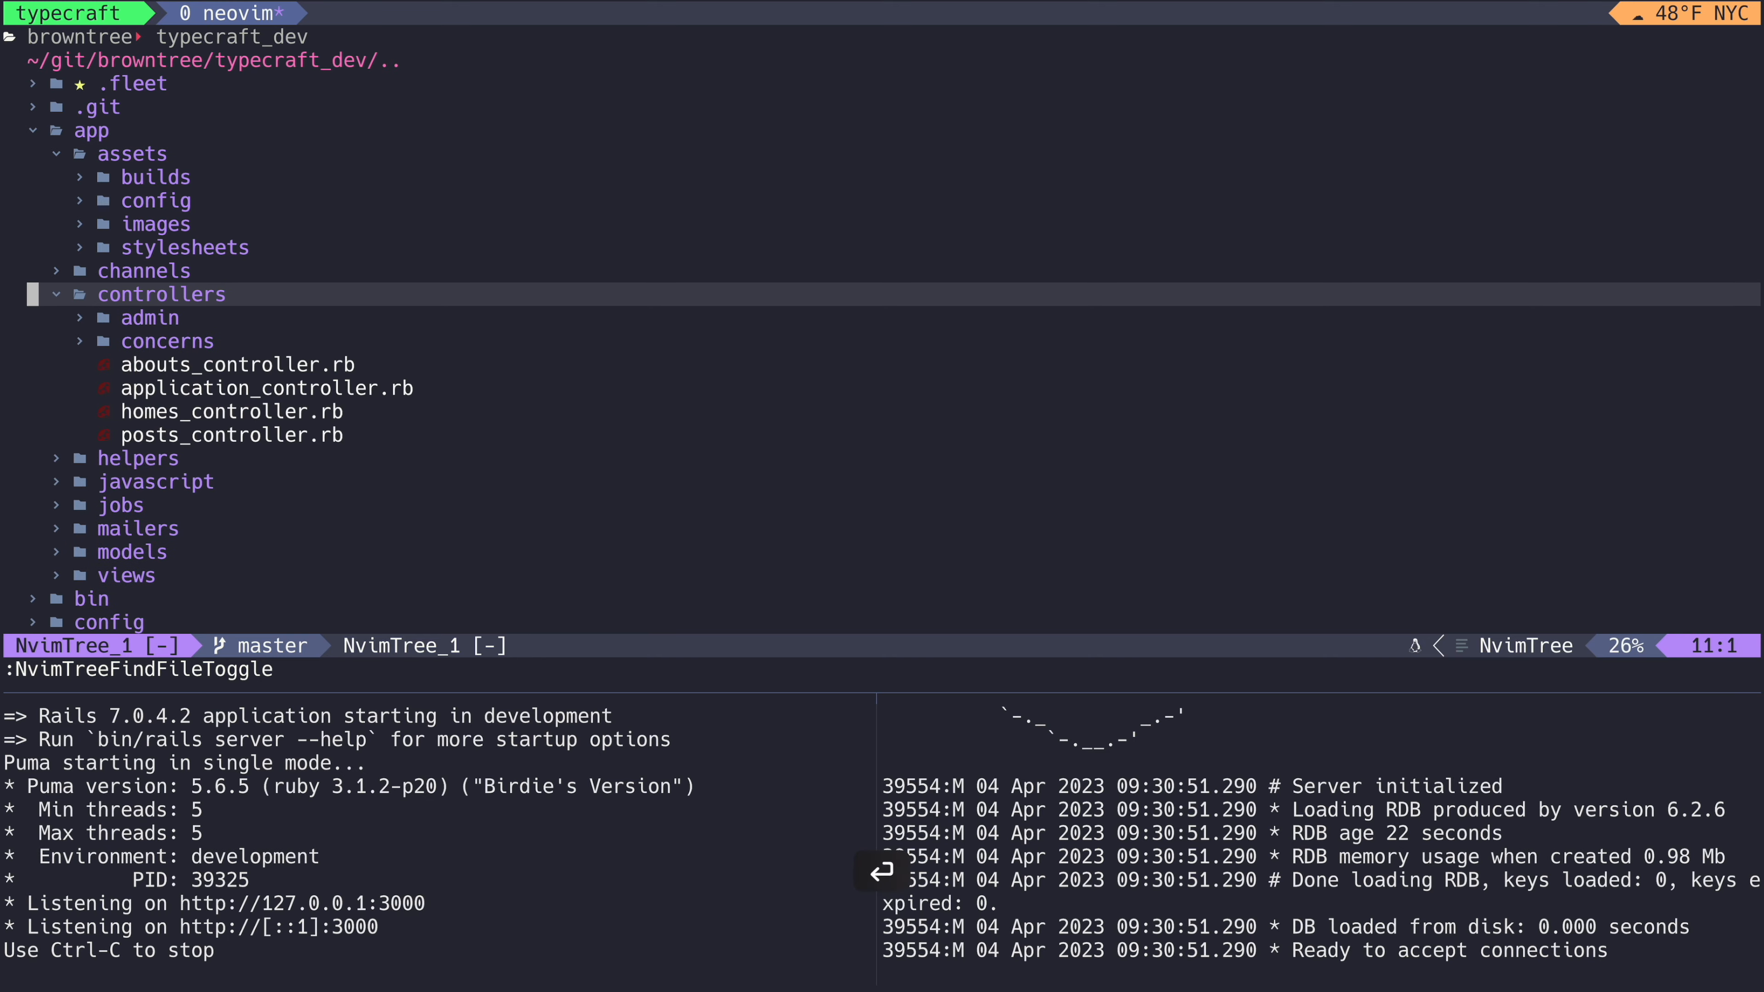
- Show window 2 of the ruby-app session with the daily system status report
{"action": "left_click", "coordinate": [239, 365]}
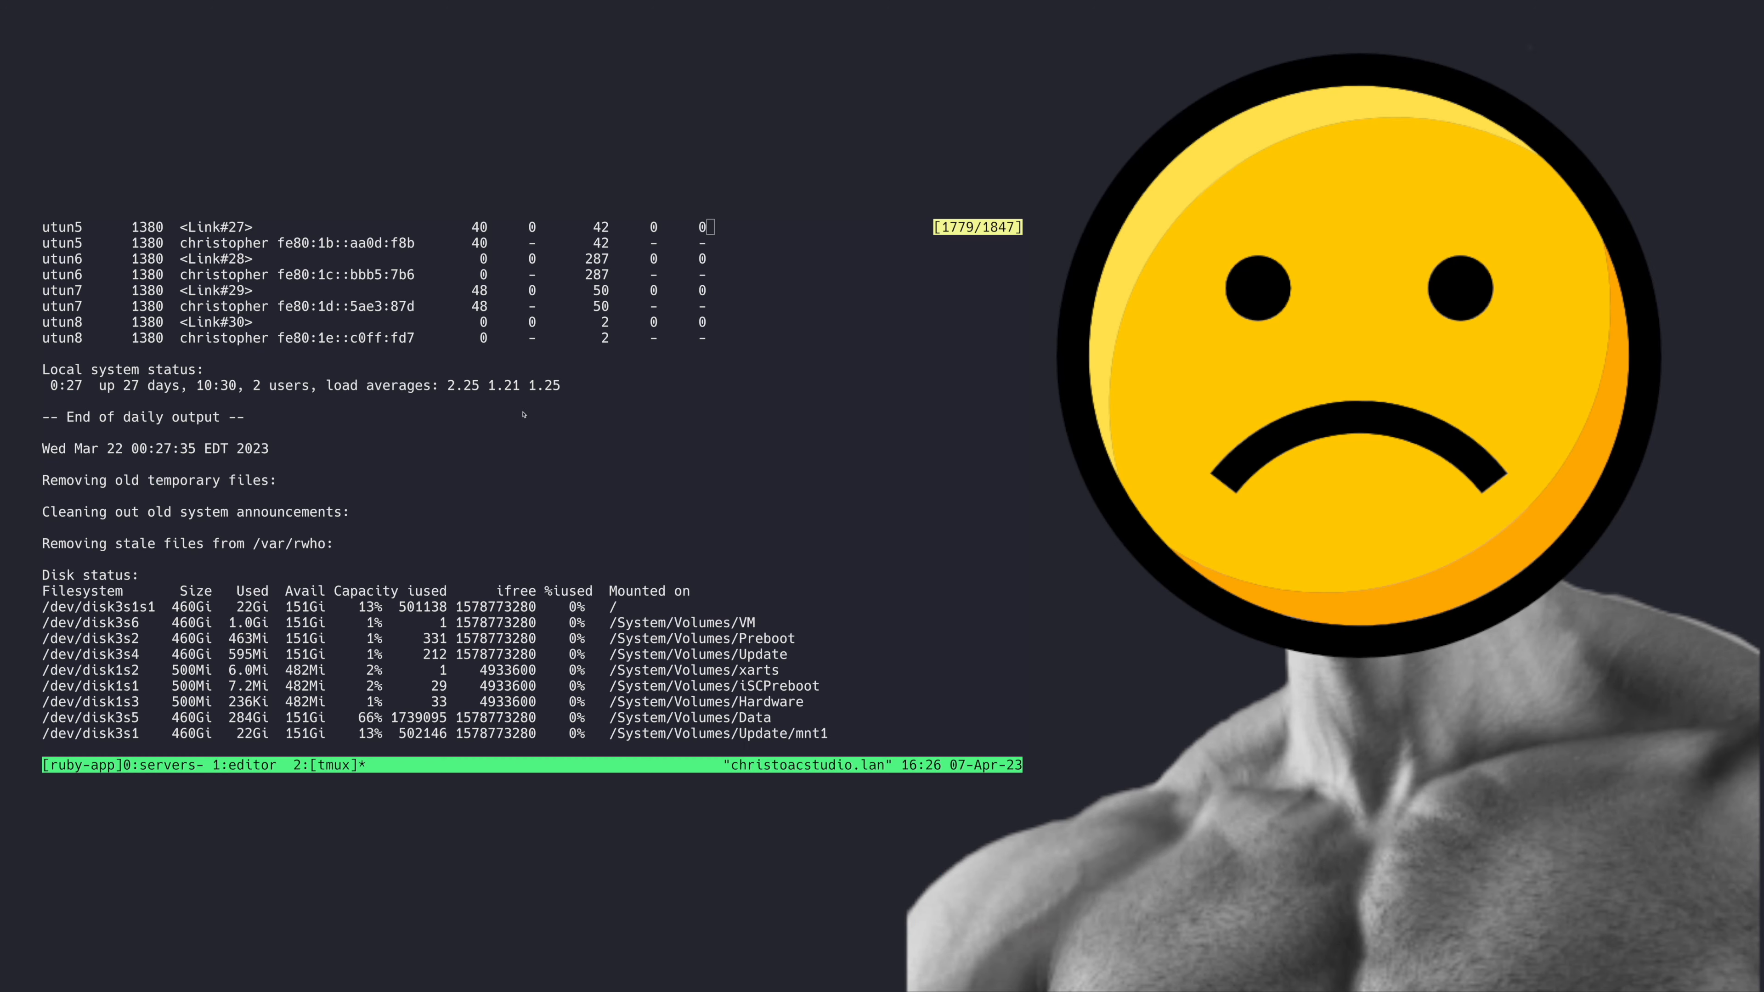
- Start a fresh default tmux session with a single empty zsh window
{"action": "scroll", "scroll_direction": "up", "scroll_amount": 3}
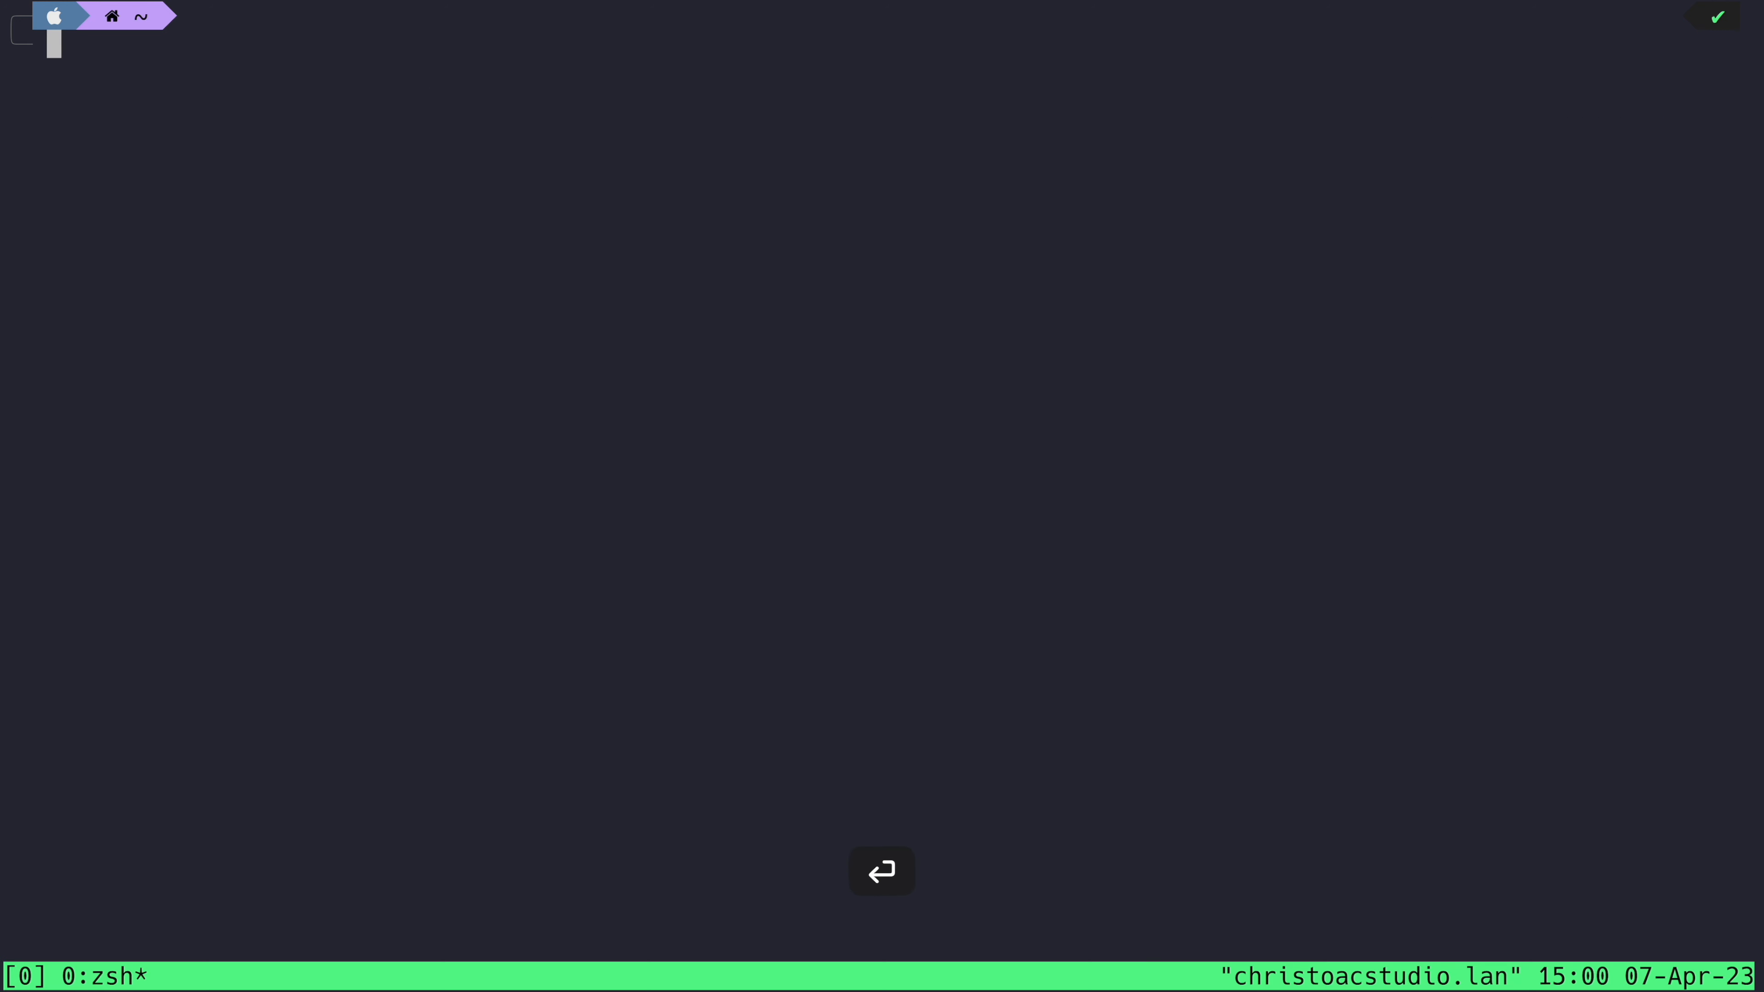
- Split the window into a tall left pane and two stacked right panes
{"action": "key", "text": "Return"}
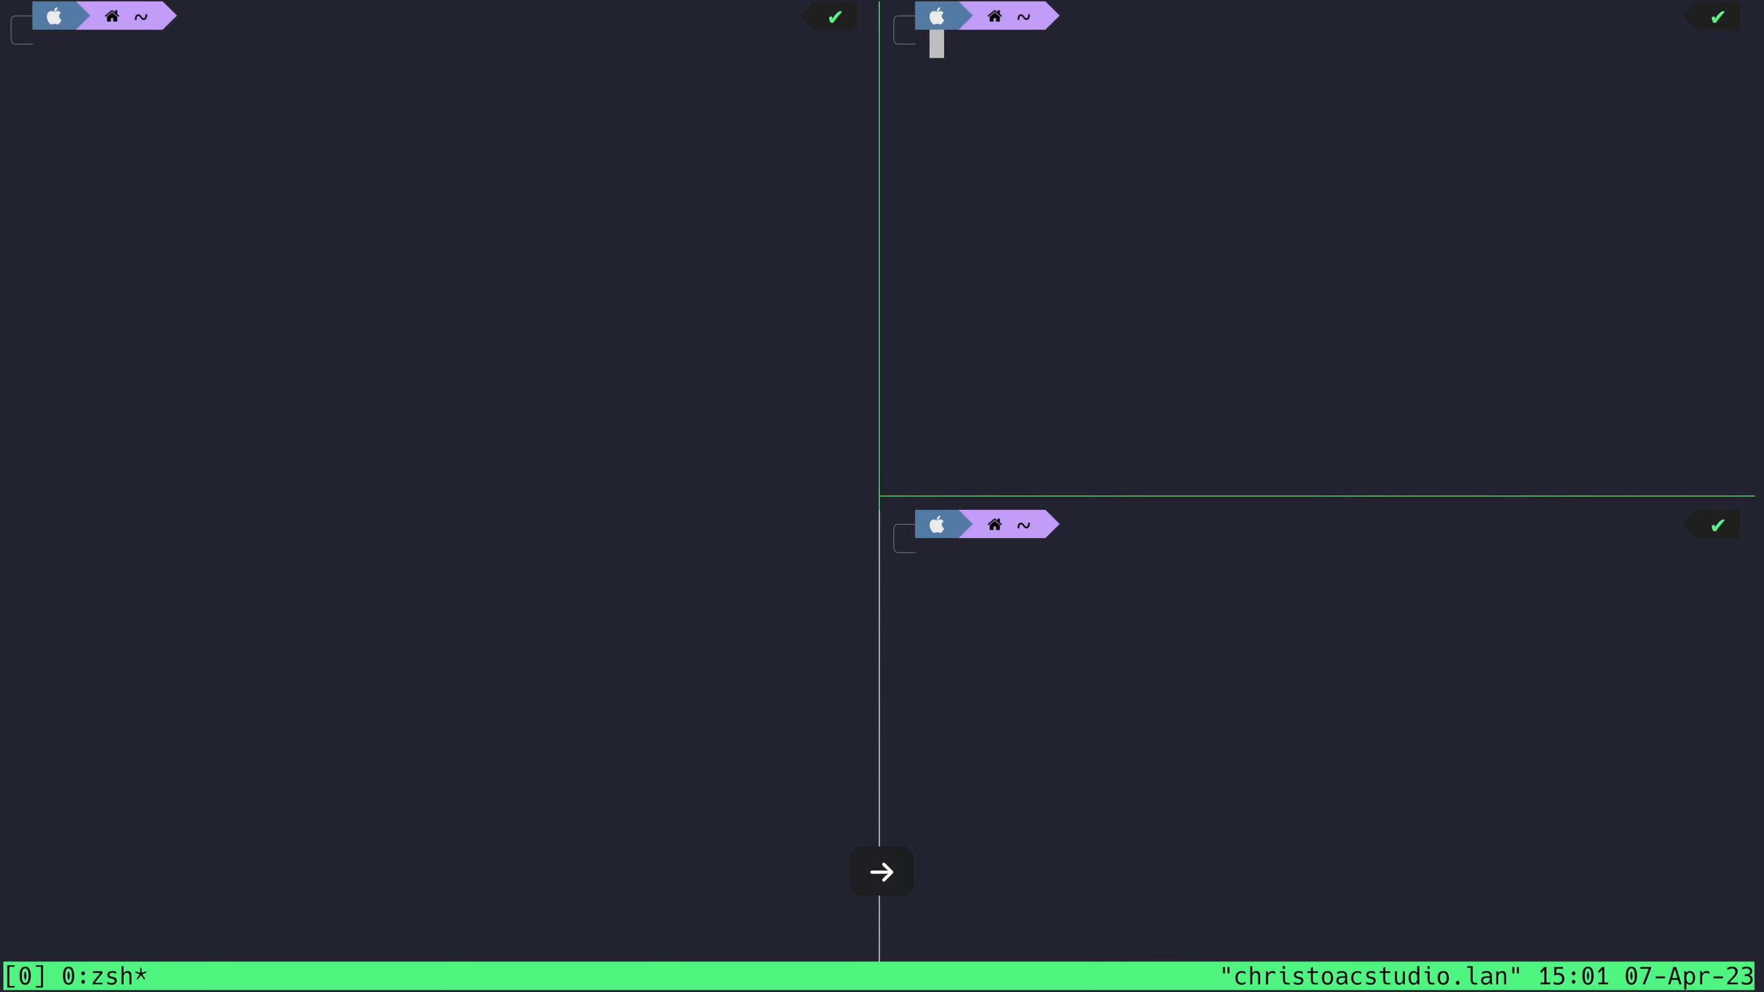
{"action": "type", "text": "echo hi"}
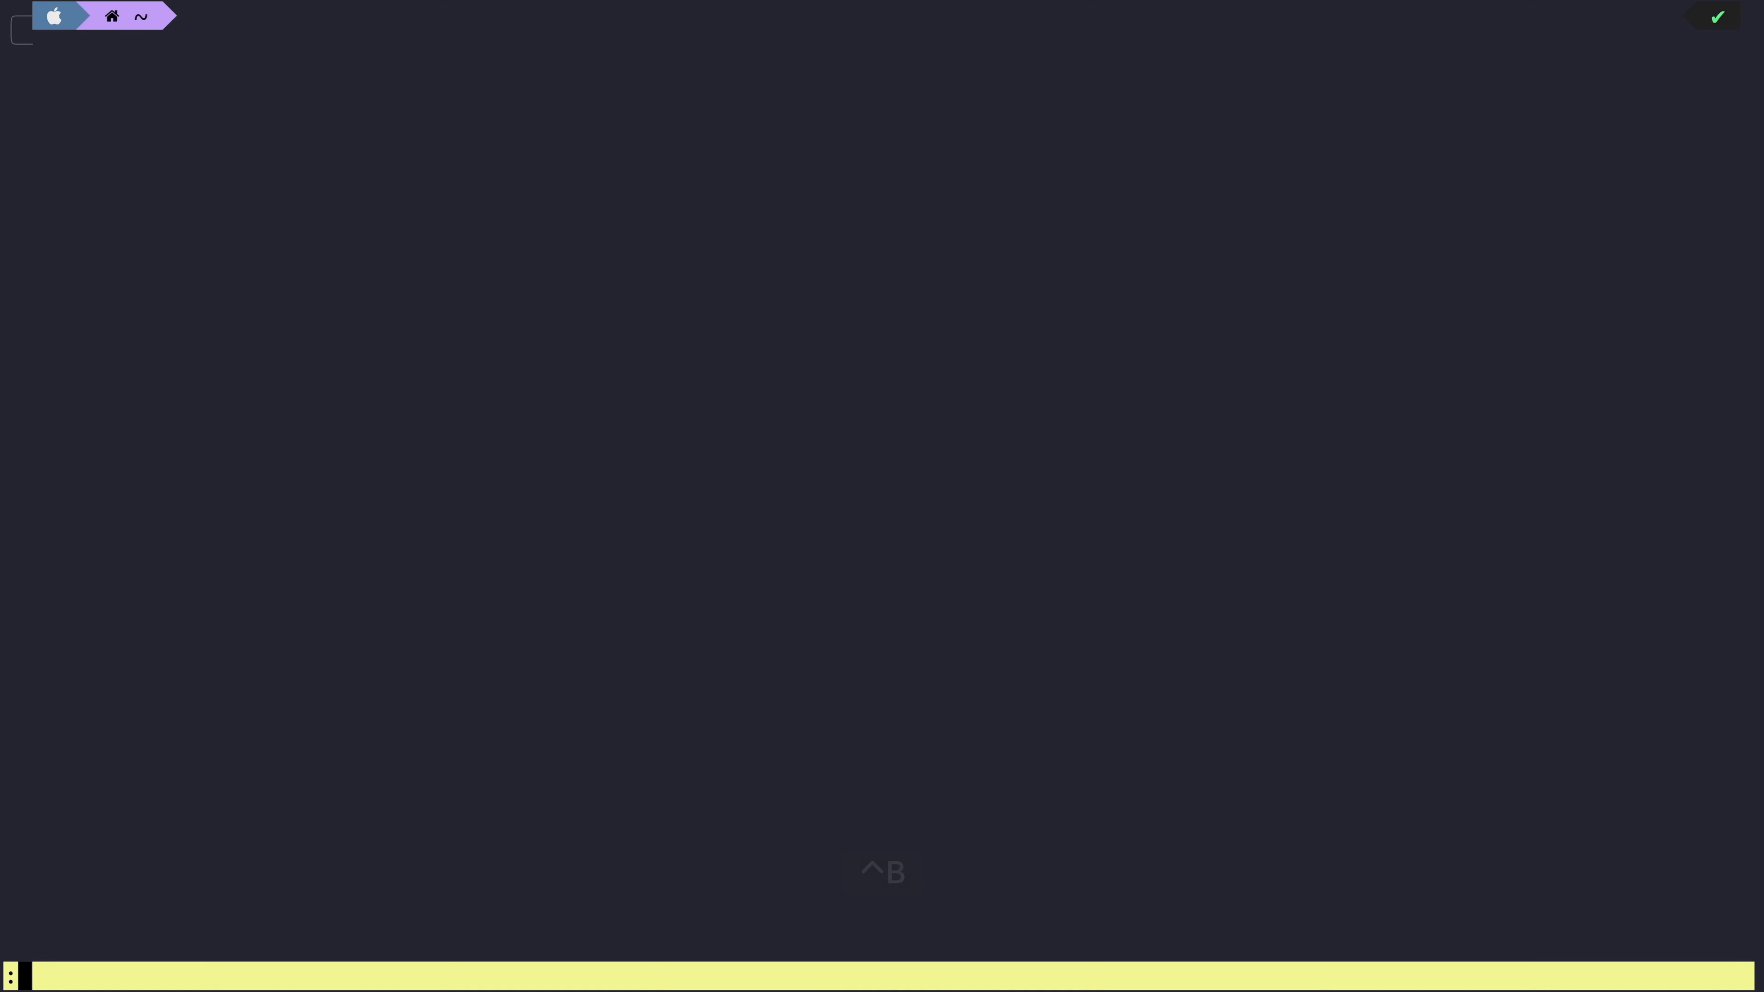
- Name the new window 'editor' via rename-window, then detach to the plain shell
{"action": "type", "text": "rename-window"}
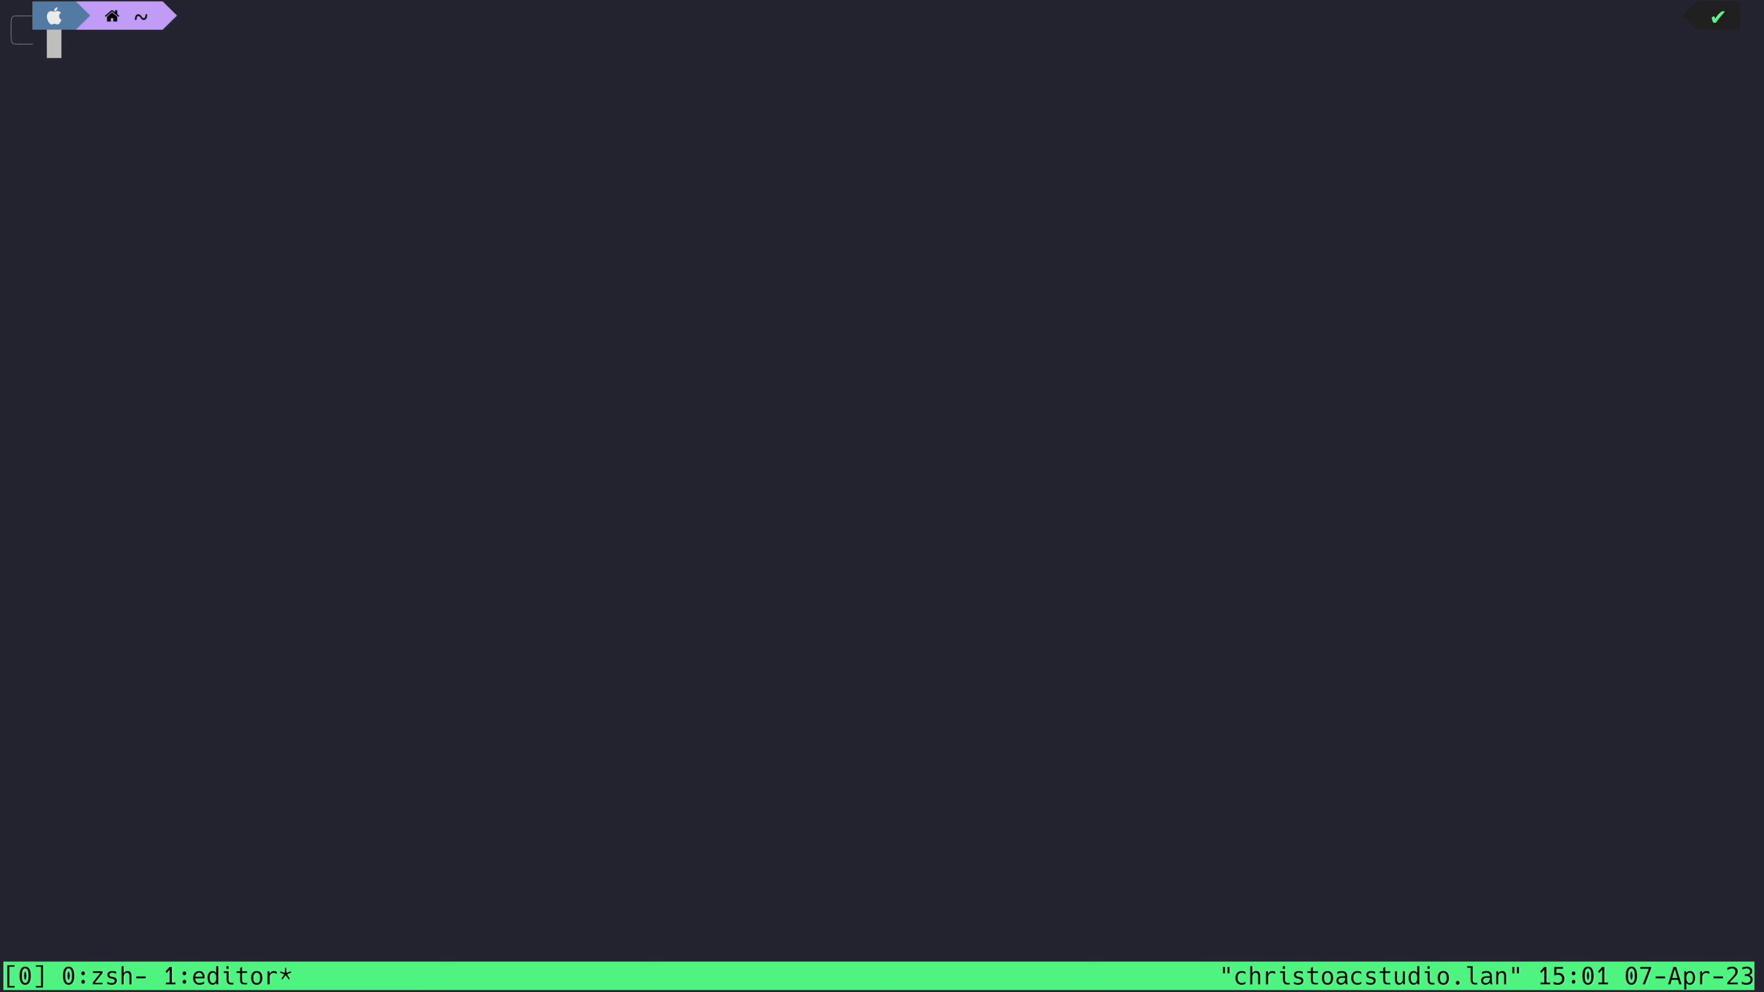
{"action": "key", "text": "ctrl+b"}
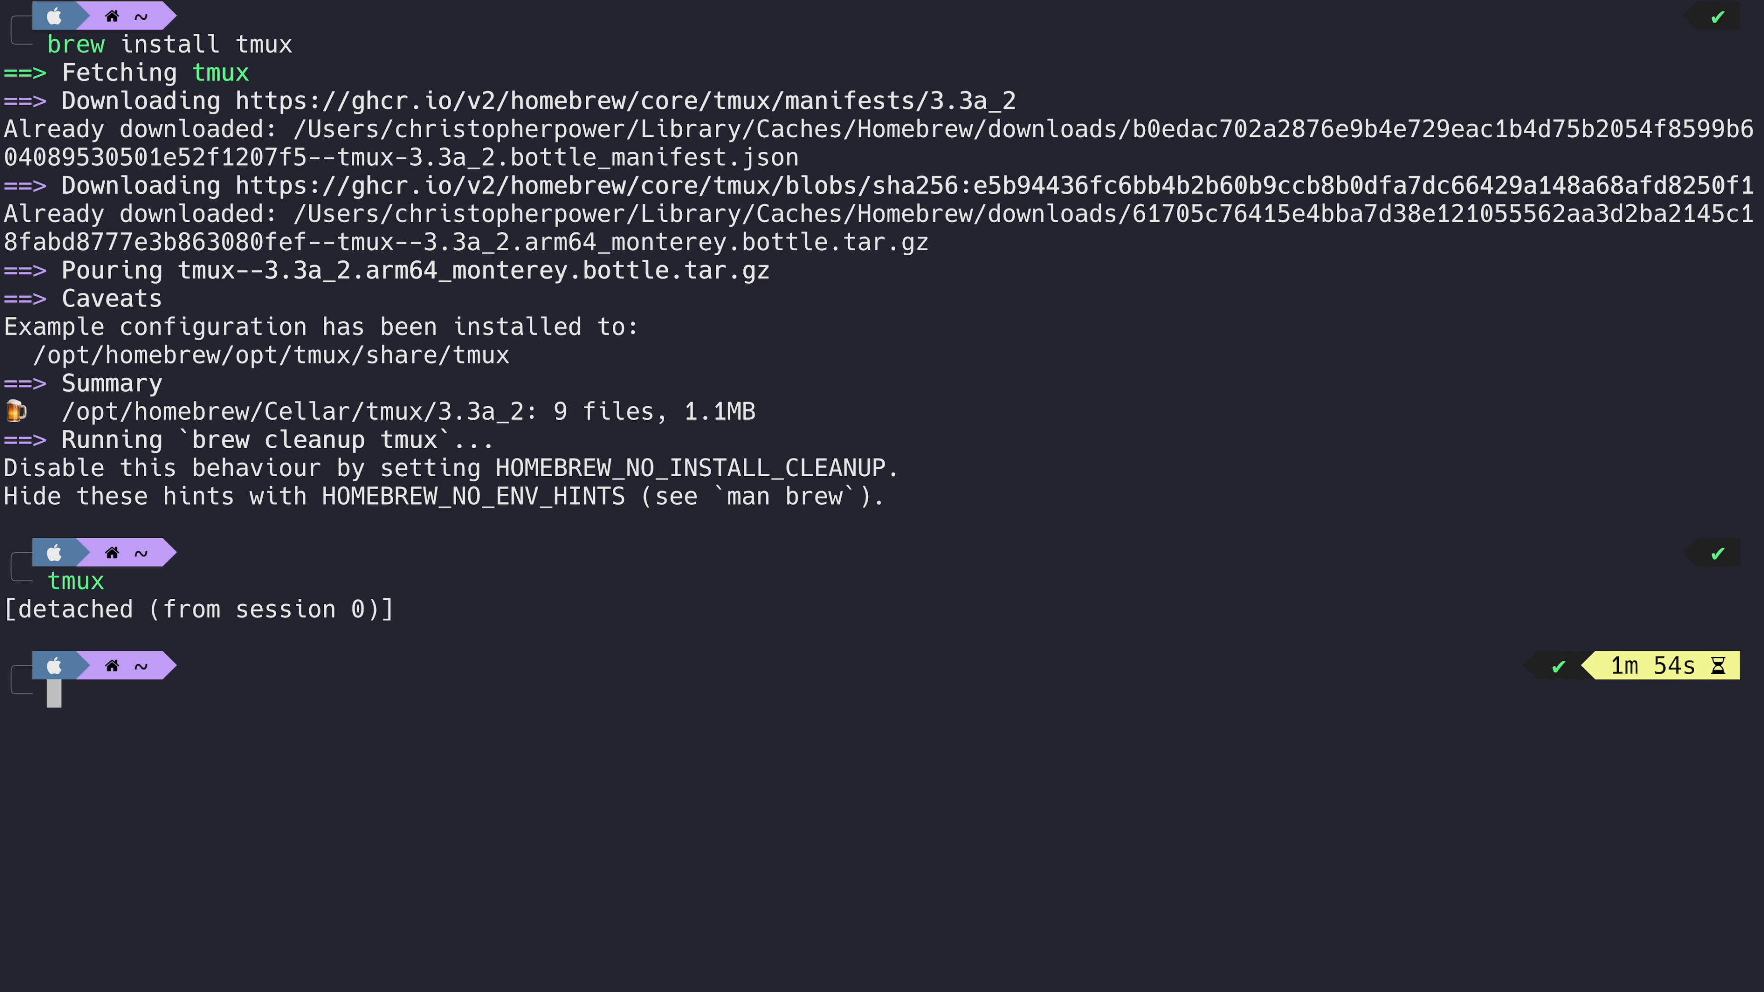
- List the sessions with tmux list-sessions and reattach to session 0 via attach-session
{"action": "type", "text": "tmux -help"}
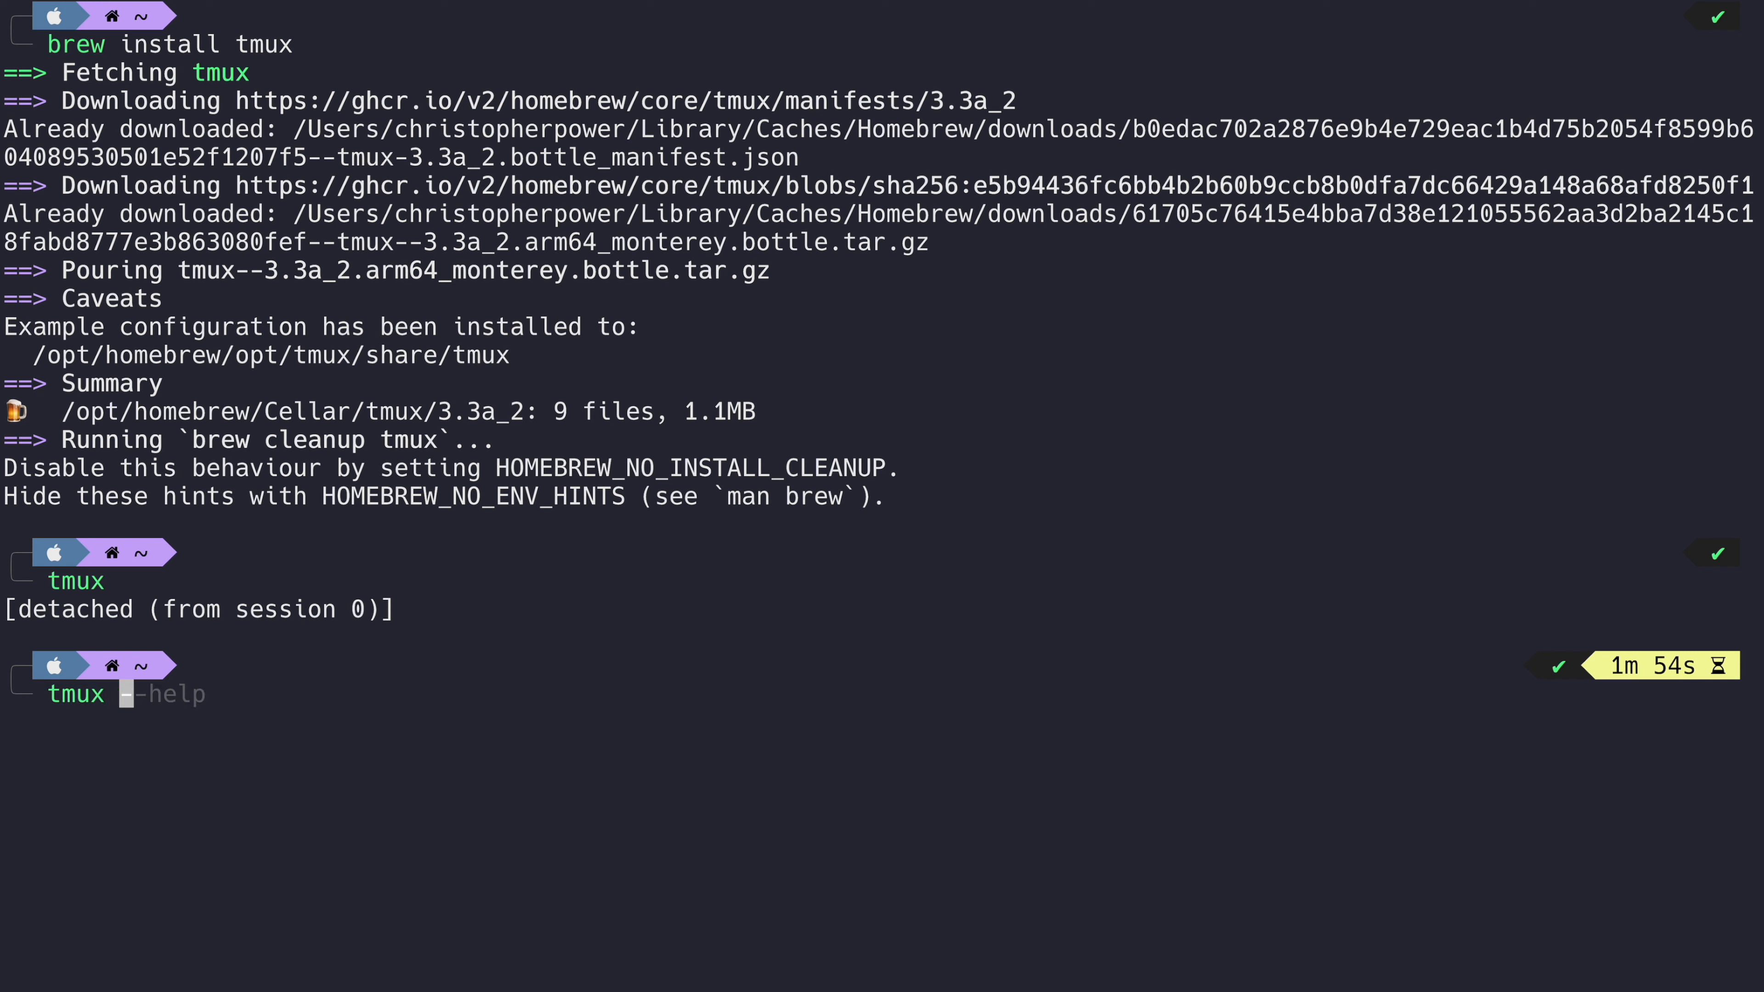
{"action": "type", "text": "list-sessions"}
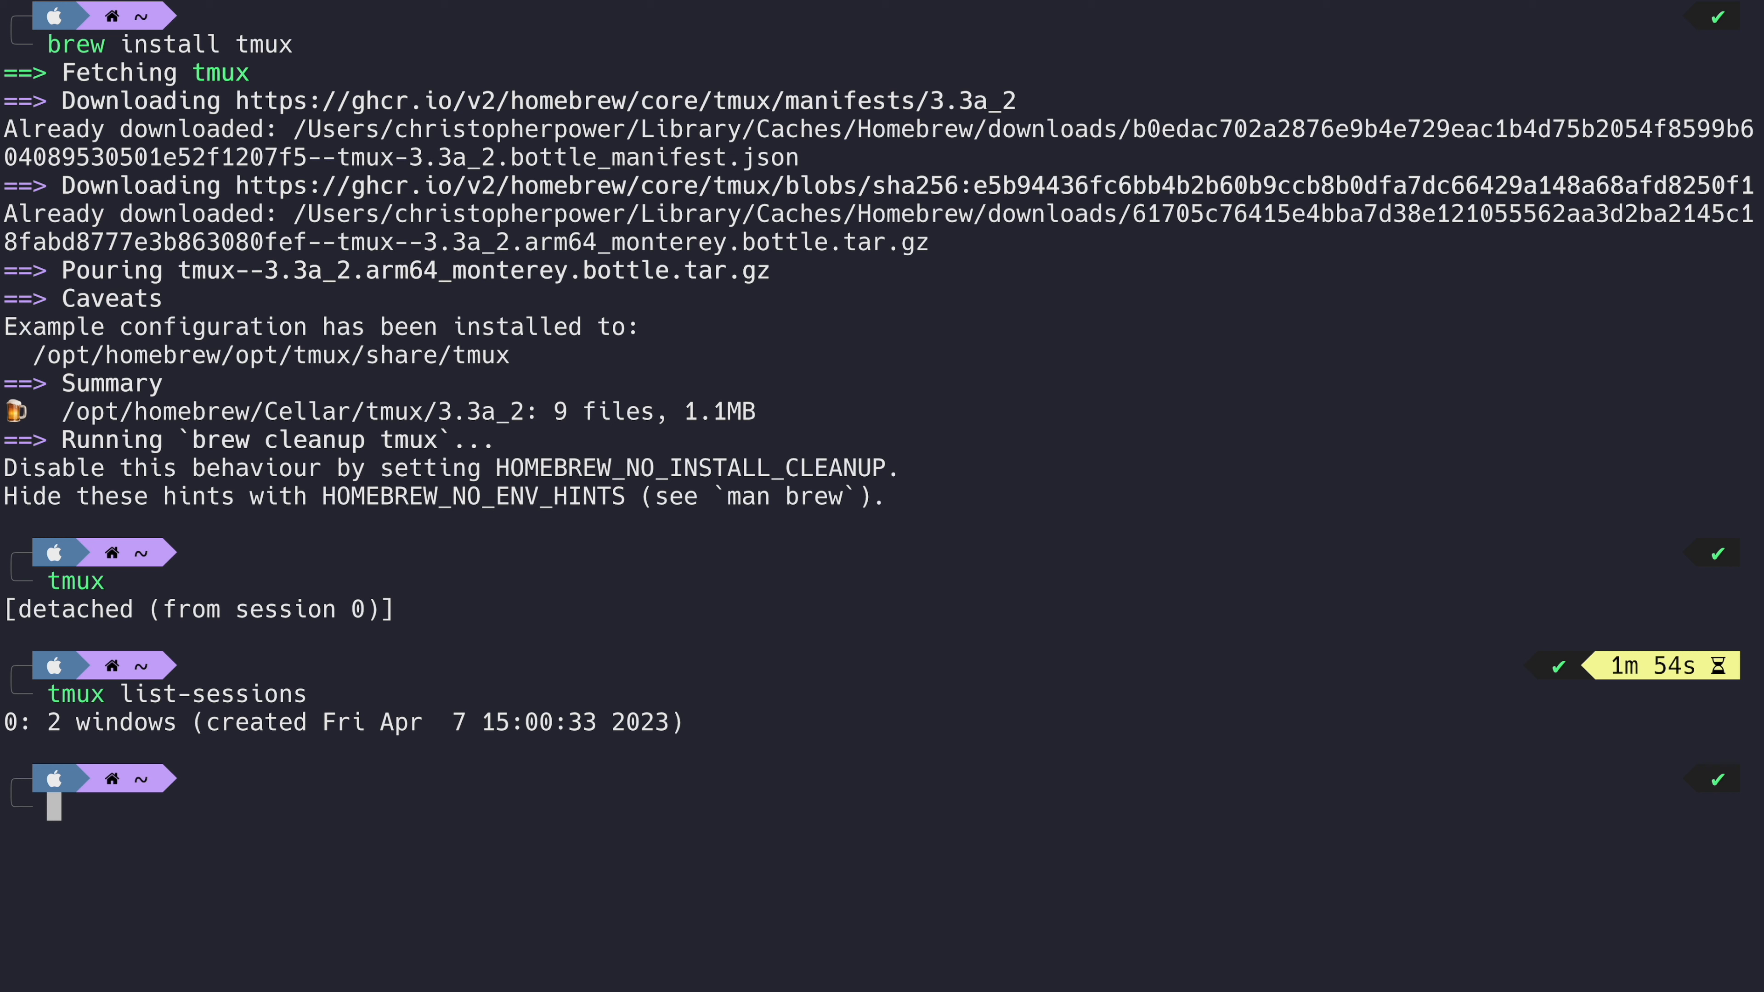
{"action": "type", "text": "tmux attach-session"}
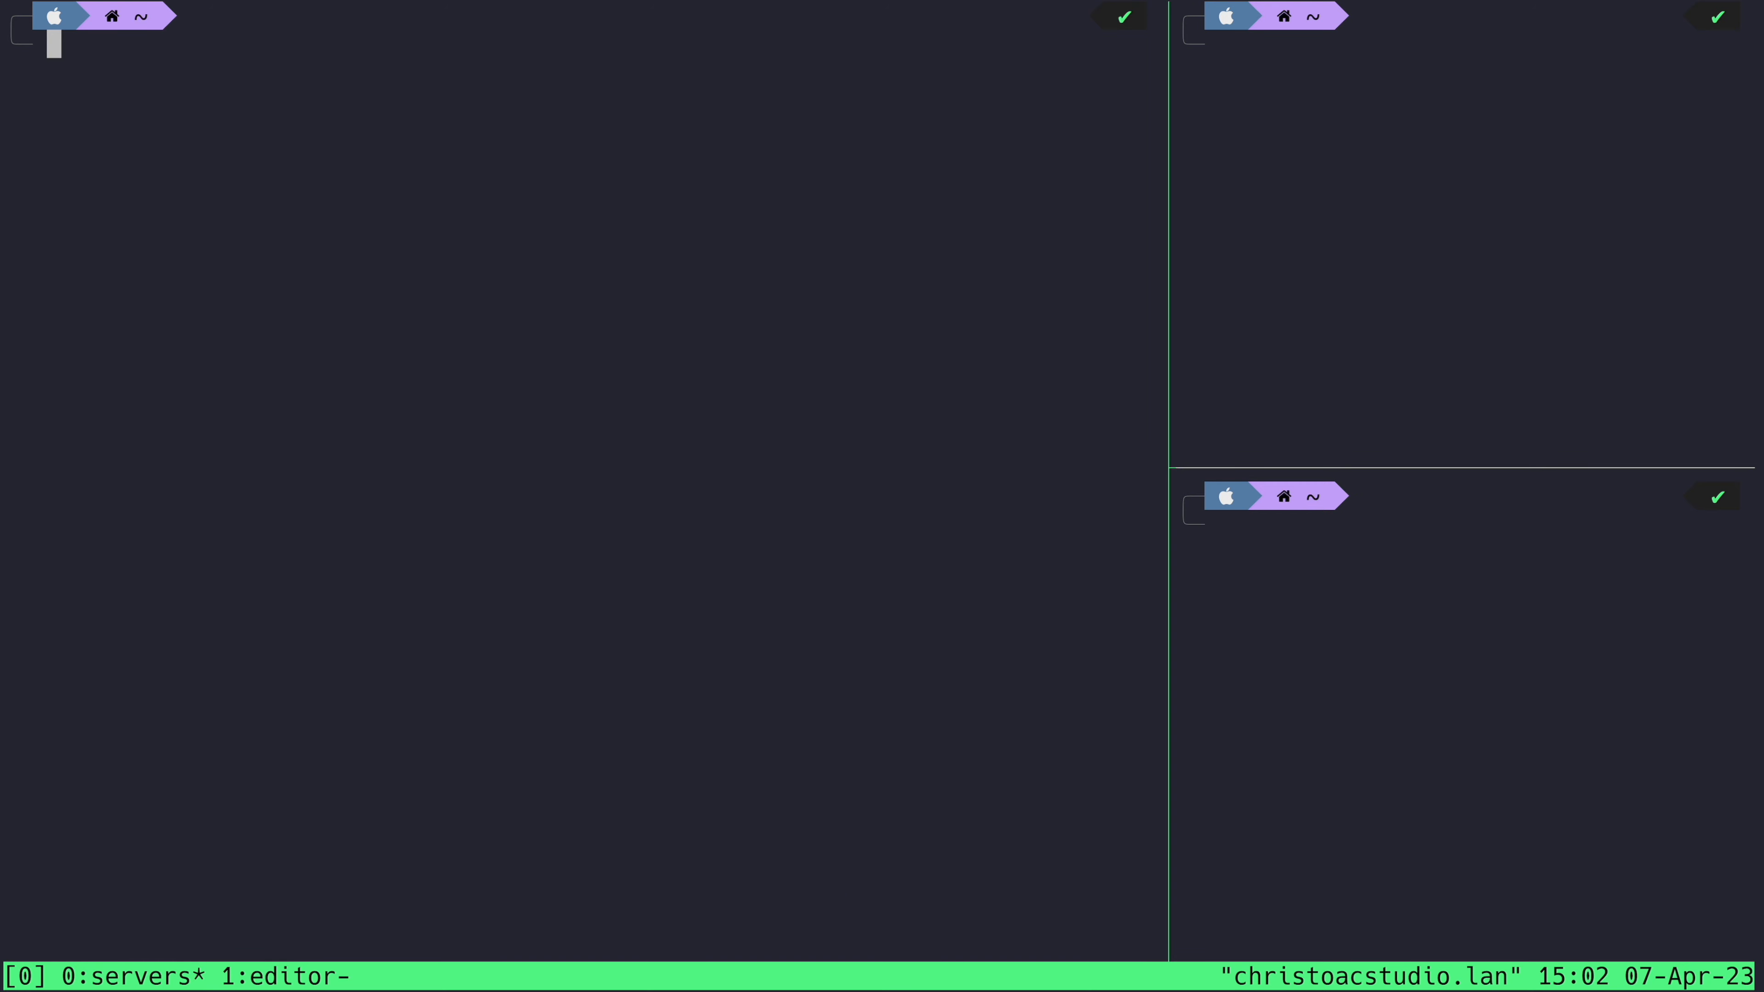
- Rename the session to ruby-app and create a second session react-app
{"action": "type", "text": "n"}
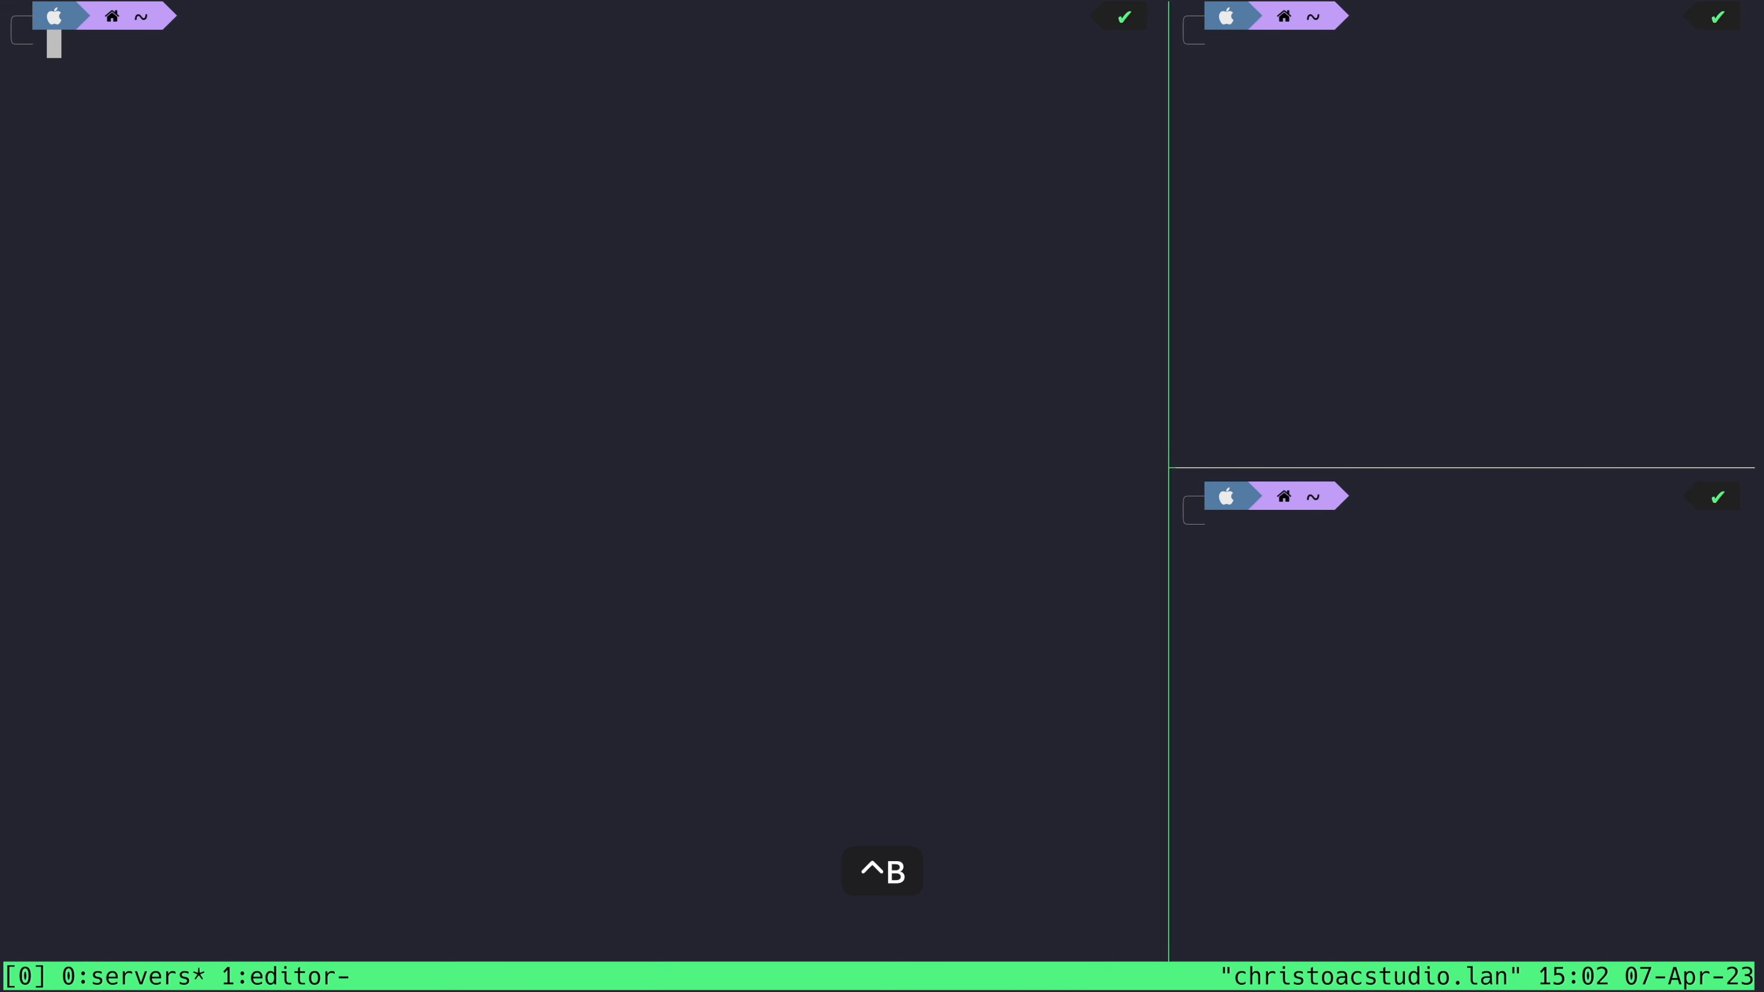
{"action": "type", "text": "rename-session ruby-ap"}
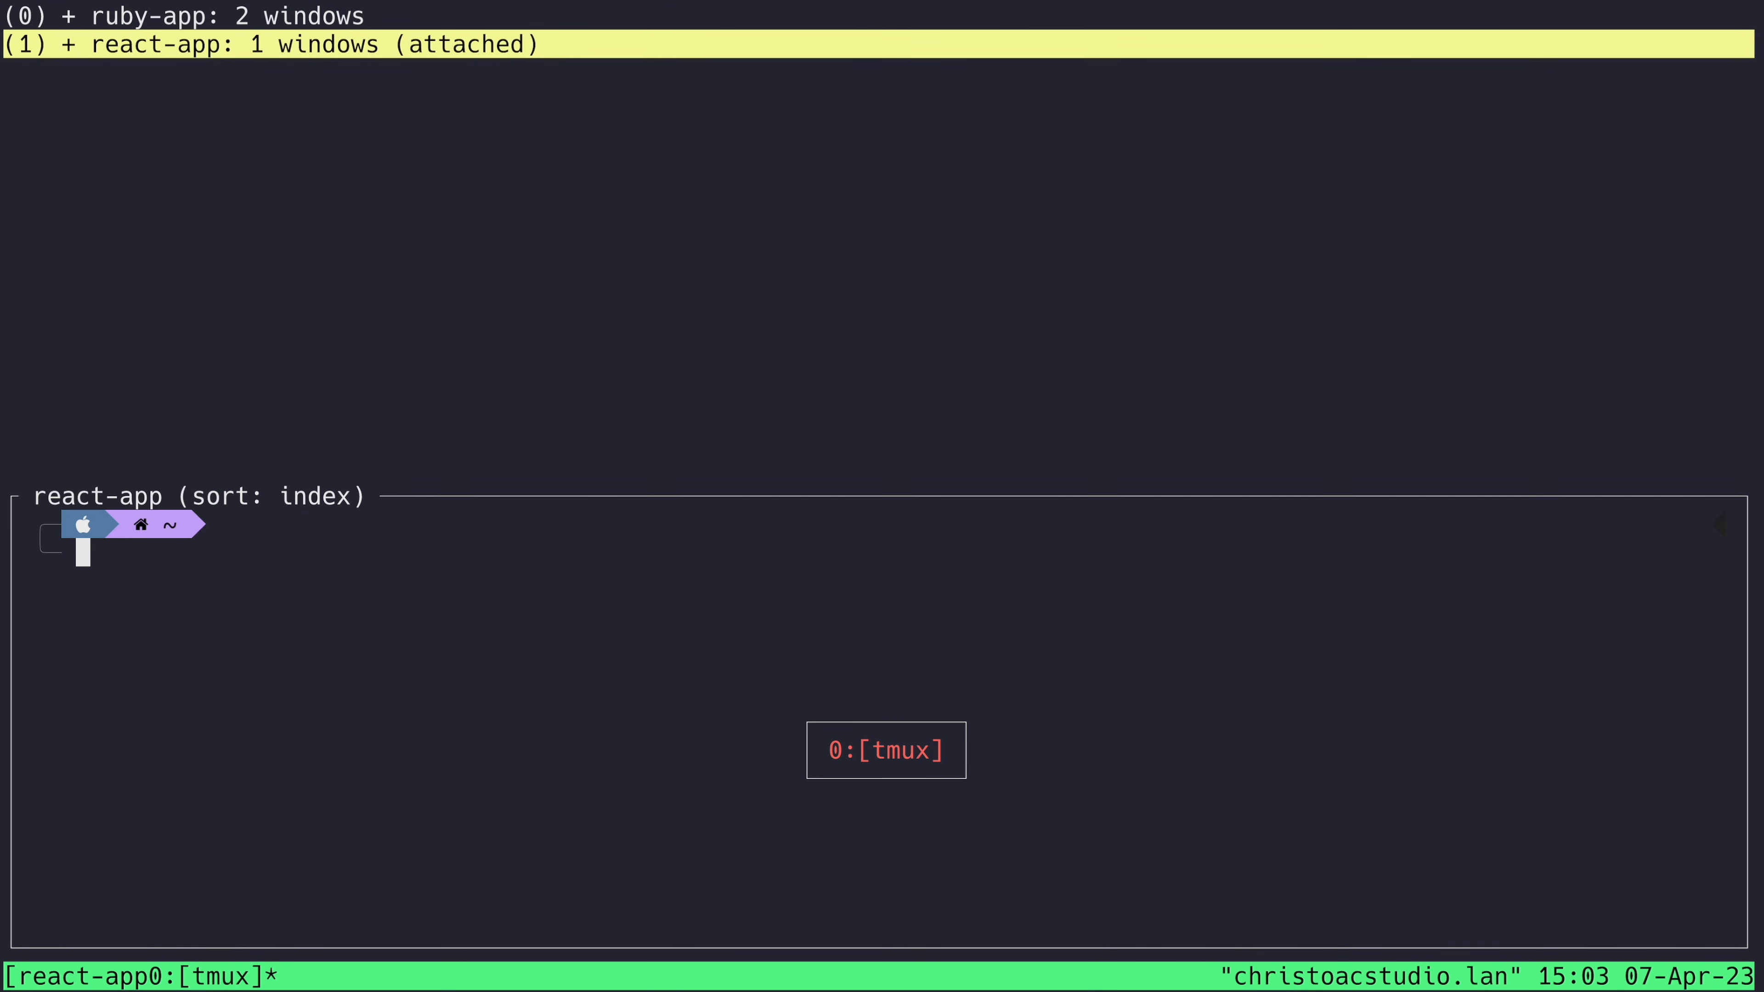
- Choose ruby-app from the session tree, returning to its three-pane servers window
{"action": "key", "text": "ctrl+b"}
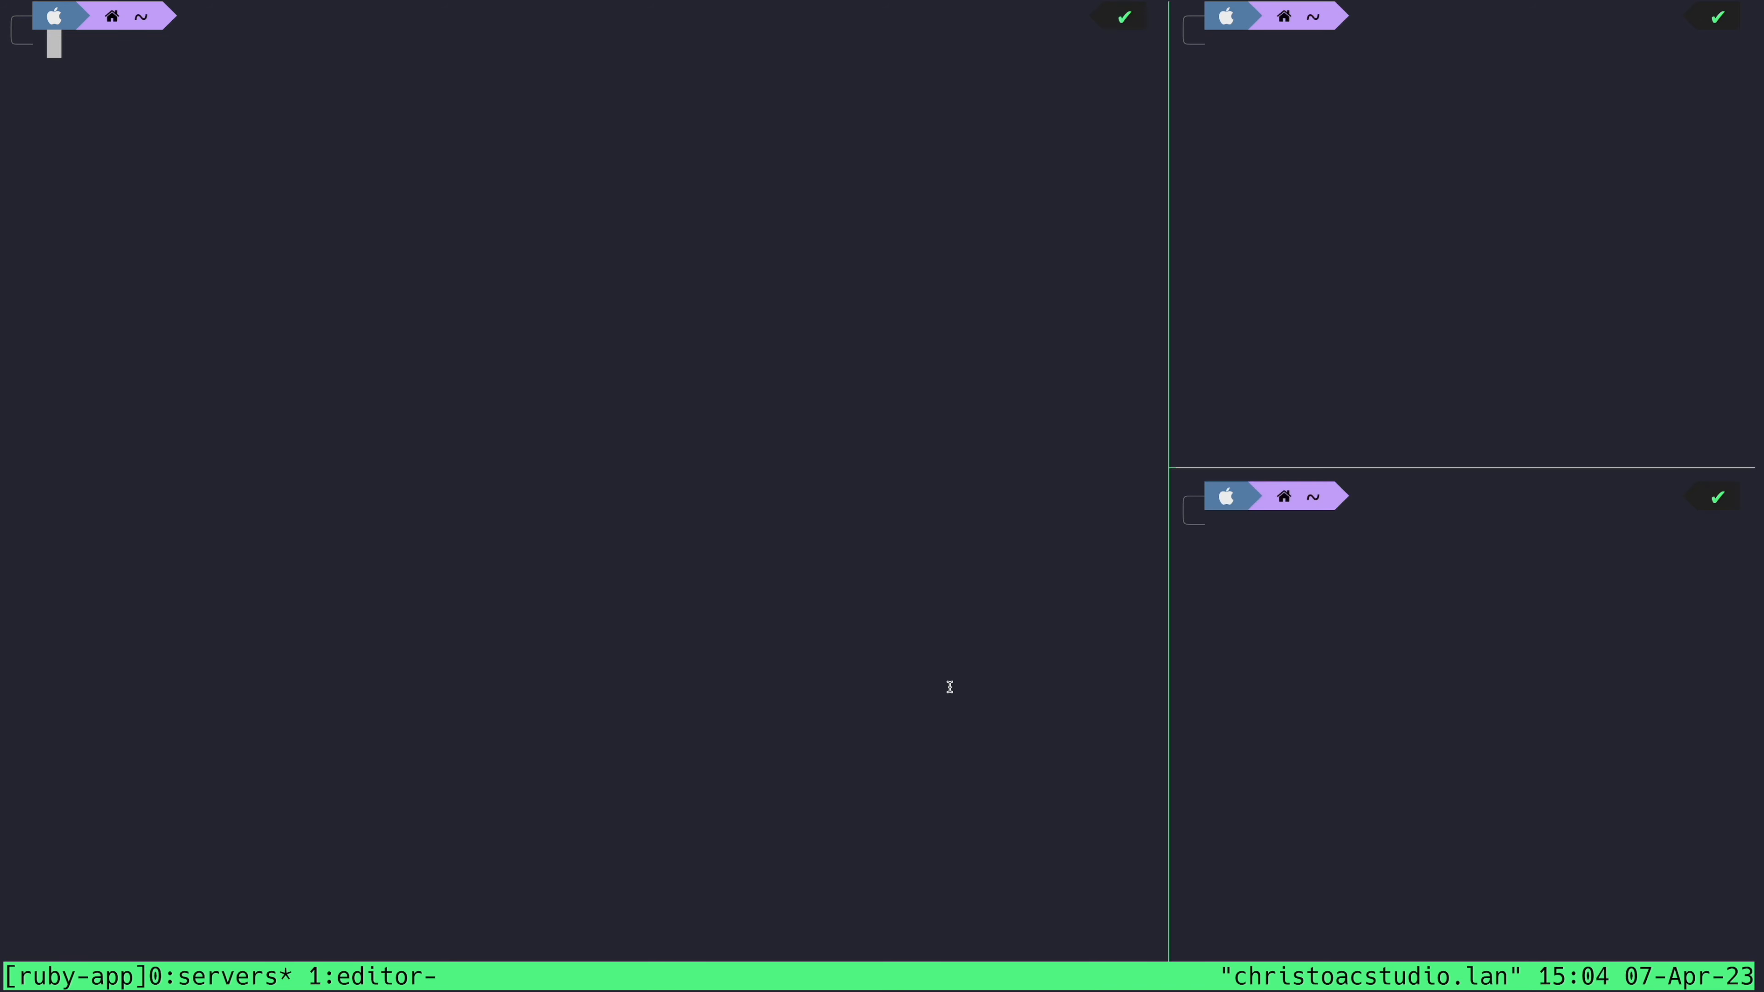
- Create ~/.tmux.conf with 'set -g prefix C-s' and source it into tmux
{"action": "type", "text": "nvim ~/.tmux.conf"}
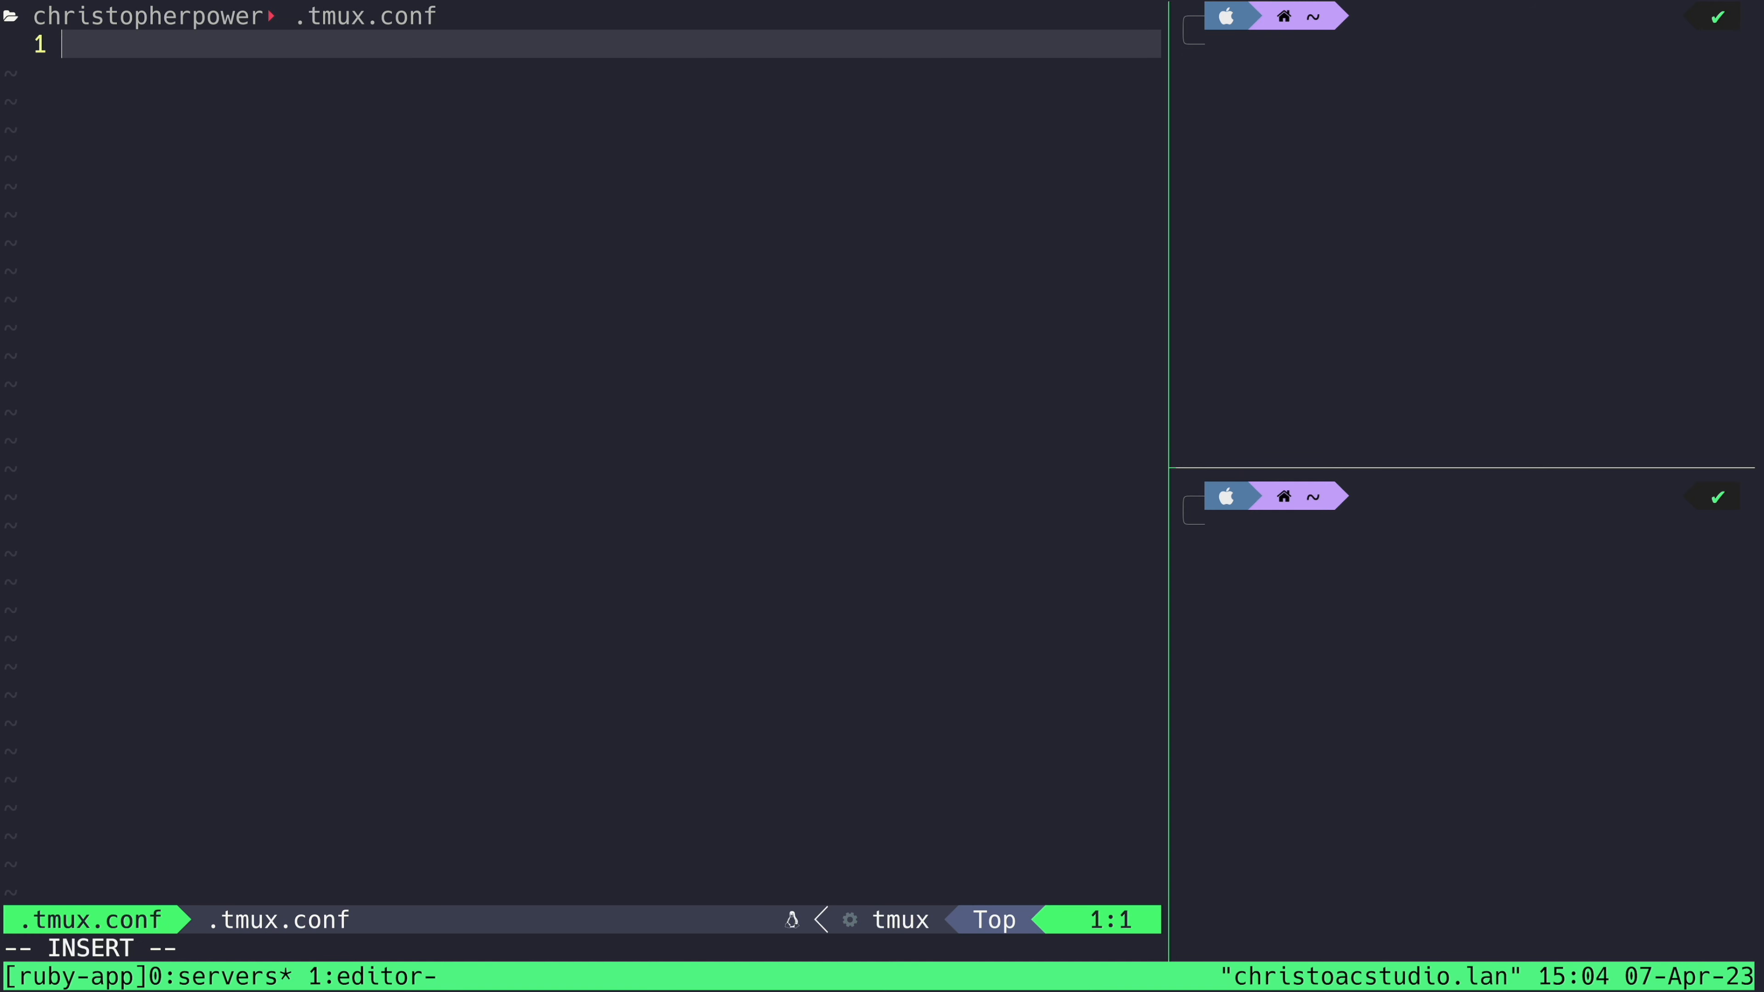
{"action": "type", "text": "set -g prefix C-s"}
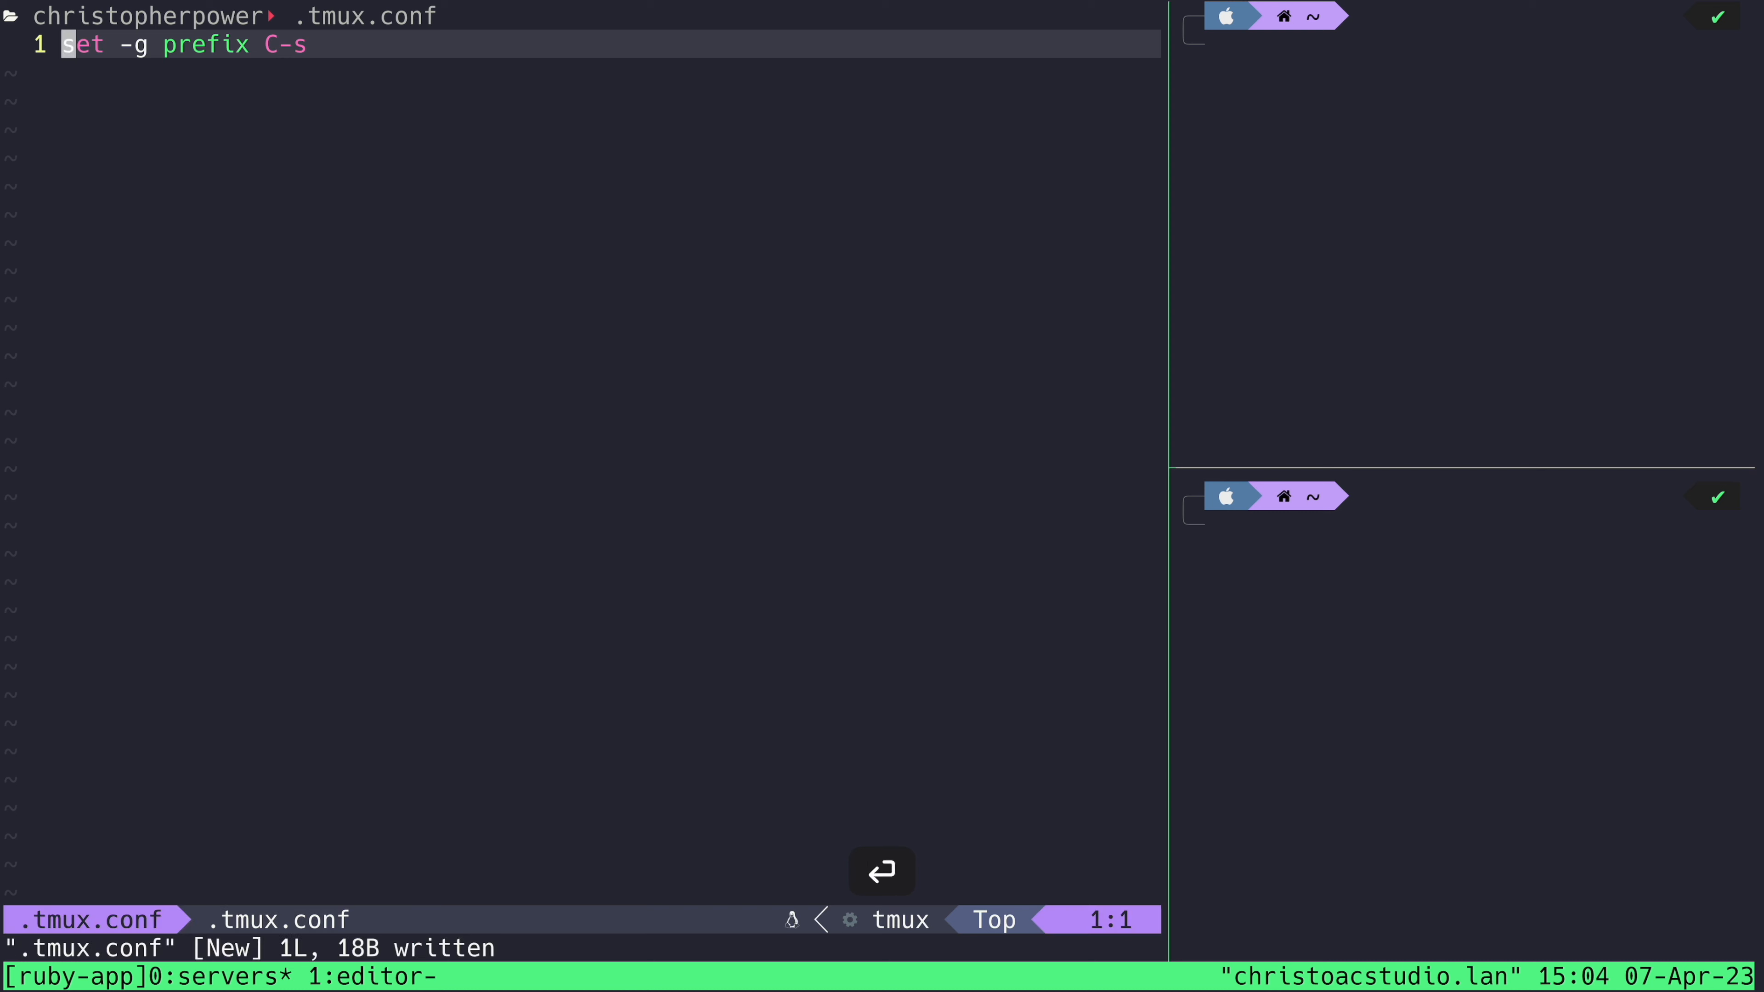
{"action": "key", "text": "ctrl+b"}
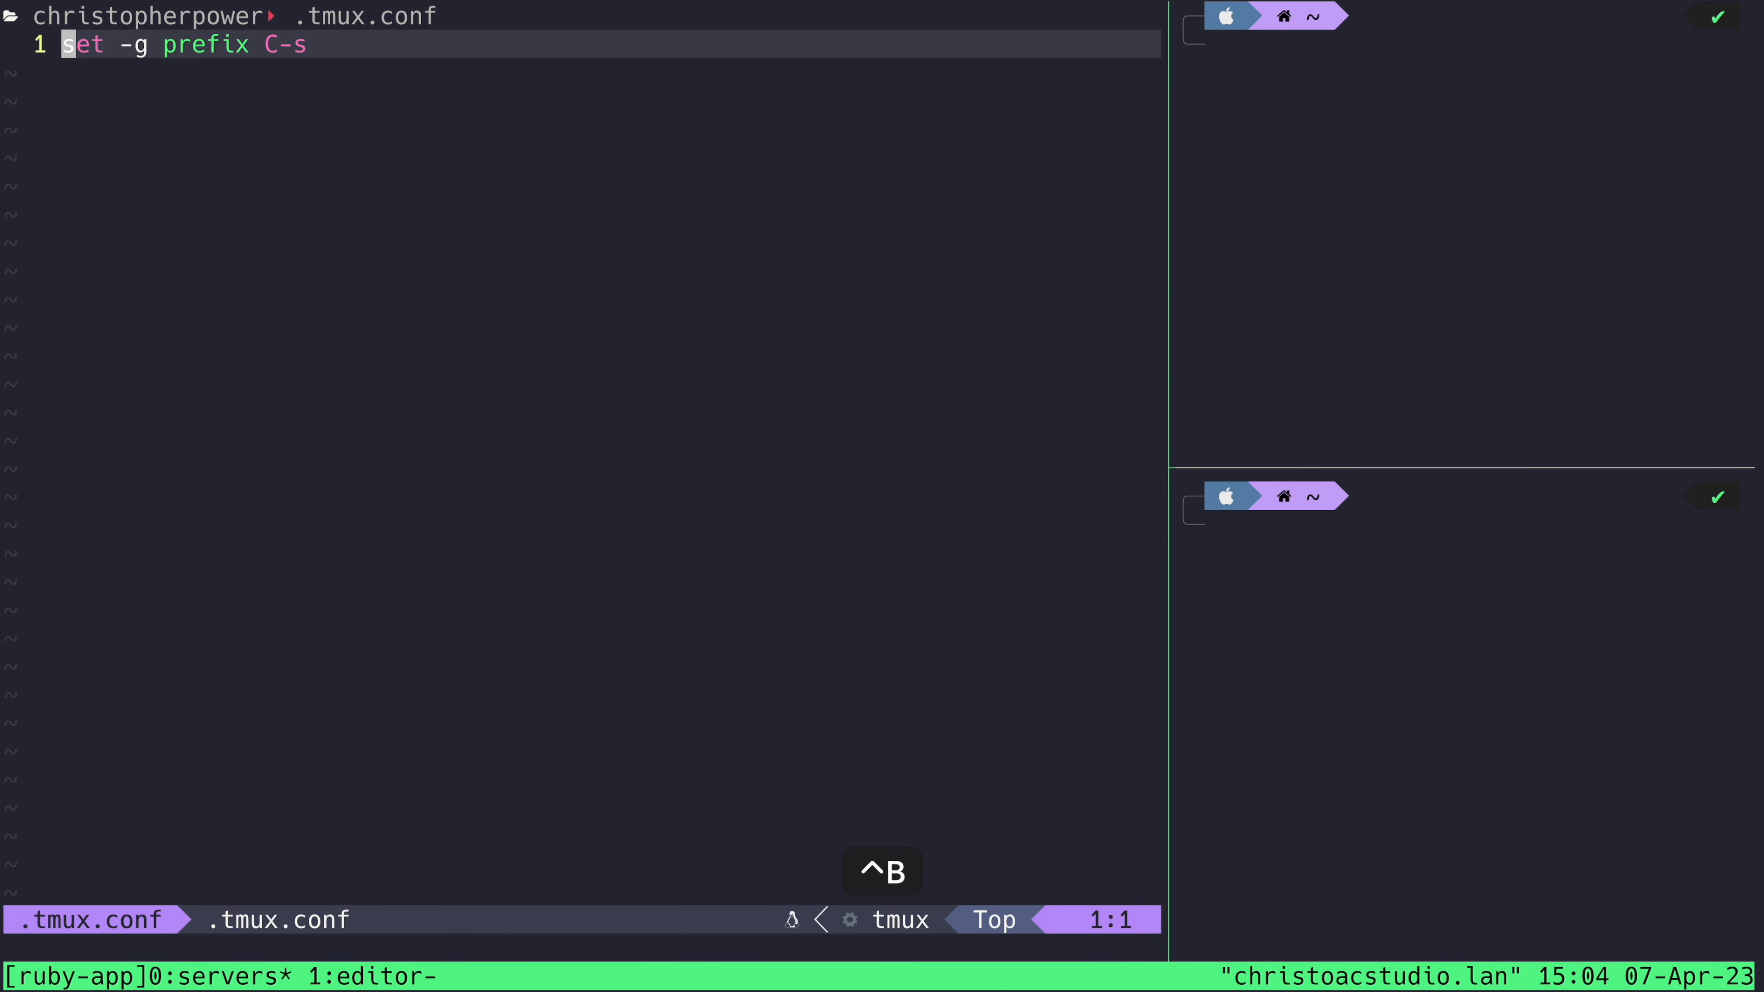
{"action": "type", "text": ":source ~/."}
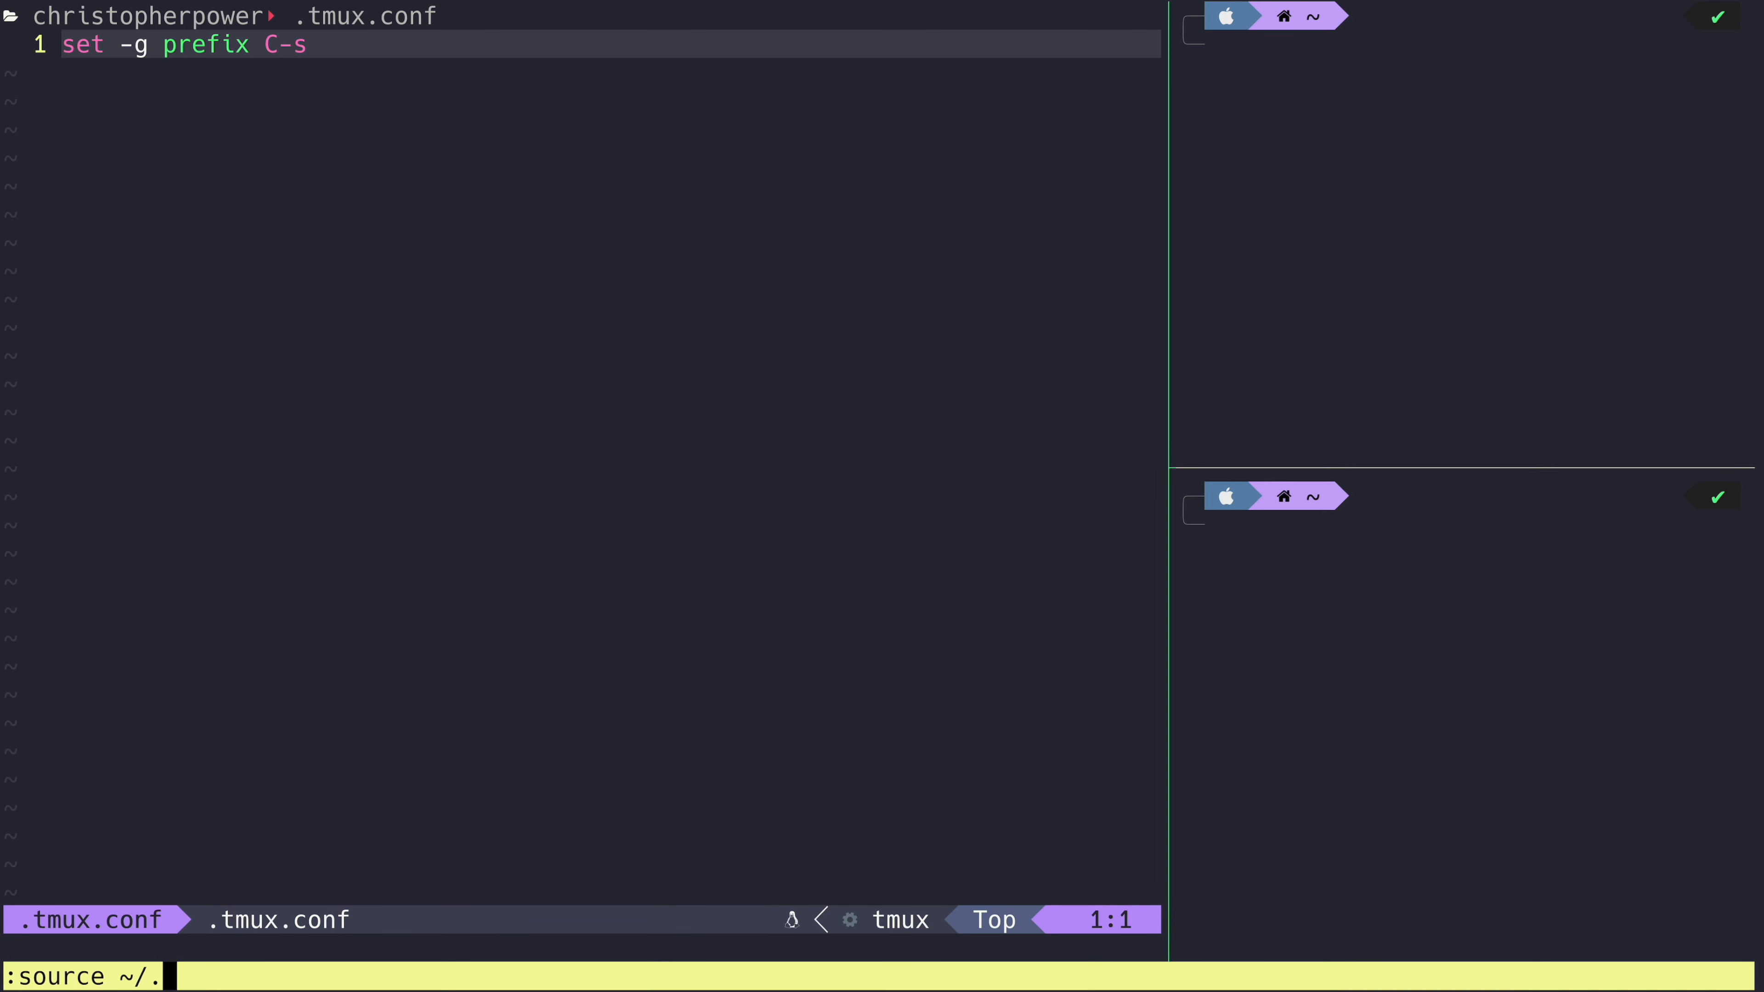
{"action": "type", "text": "tmux"}
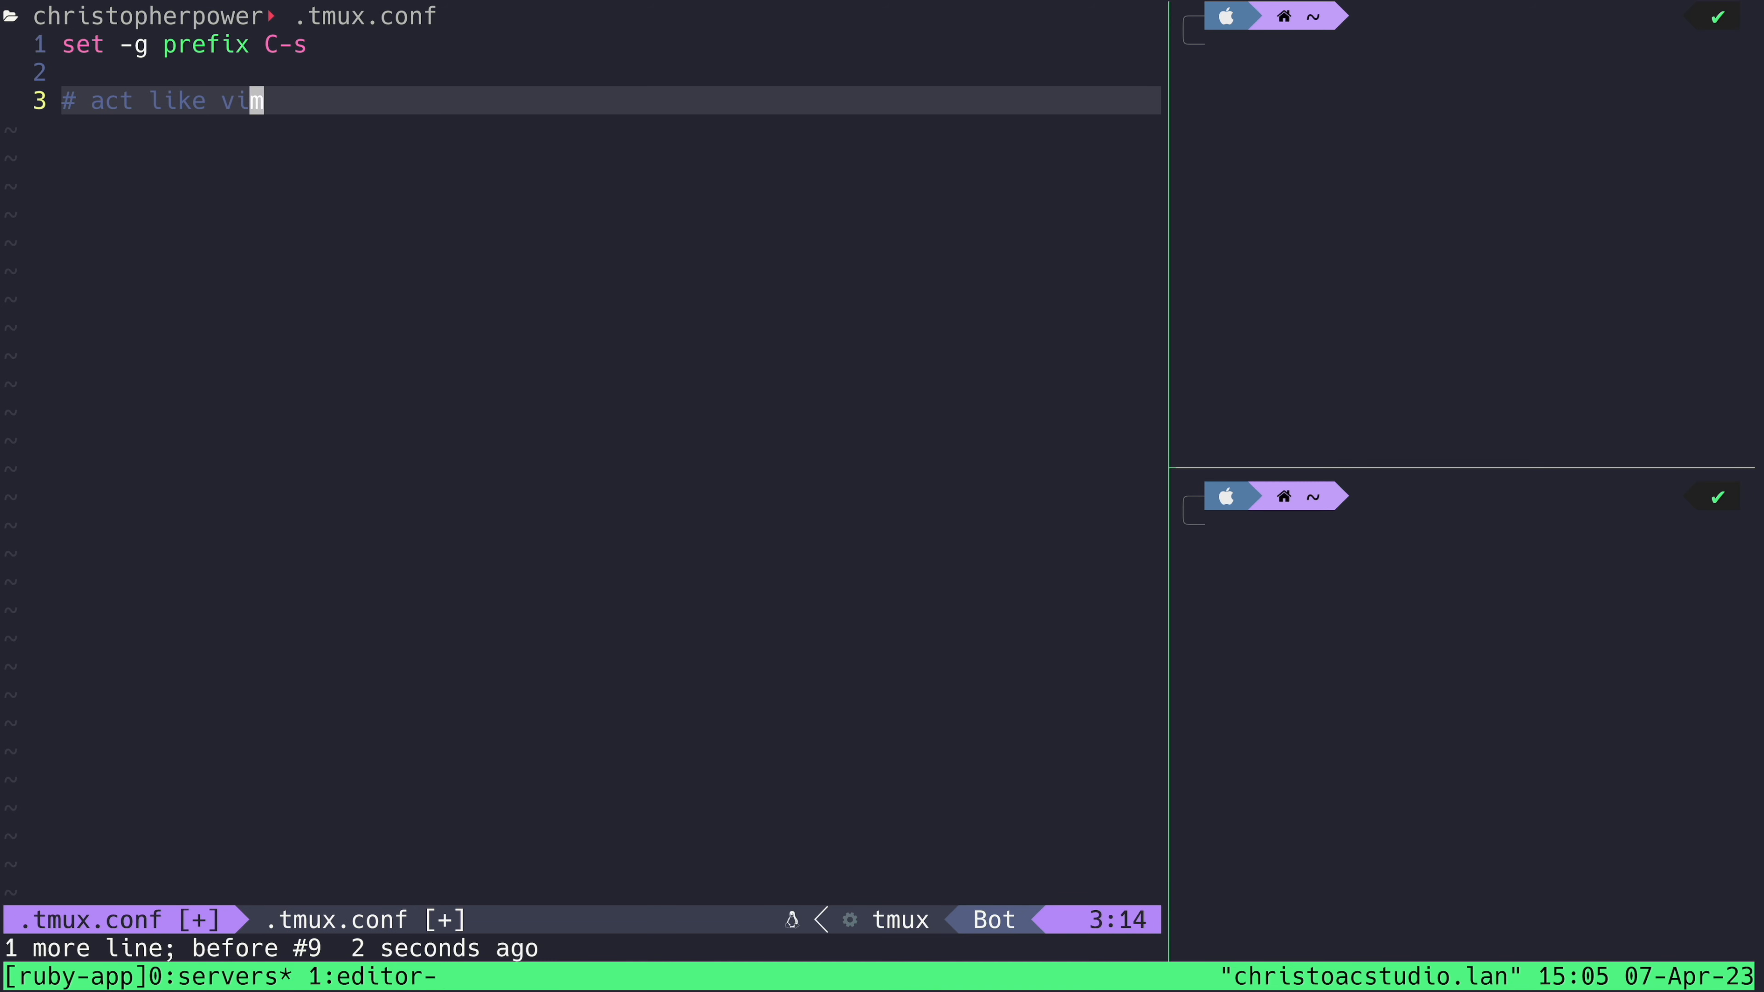
- Add 'setw -g mode-keys vi', save the config and browse the project tree
{"action": "type", "text": "setw -g mode-keys vi"}
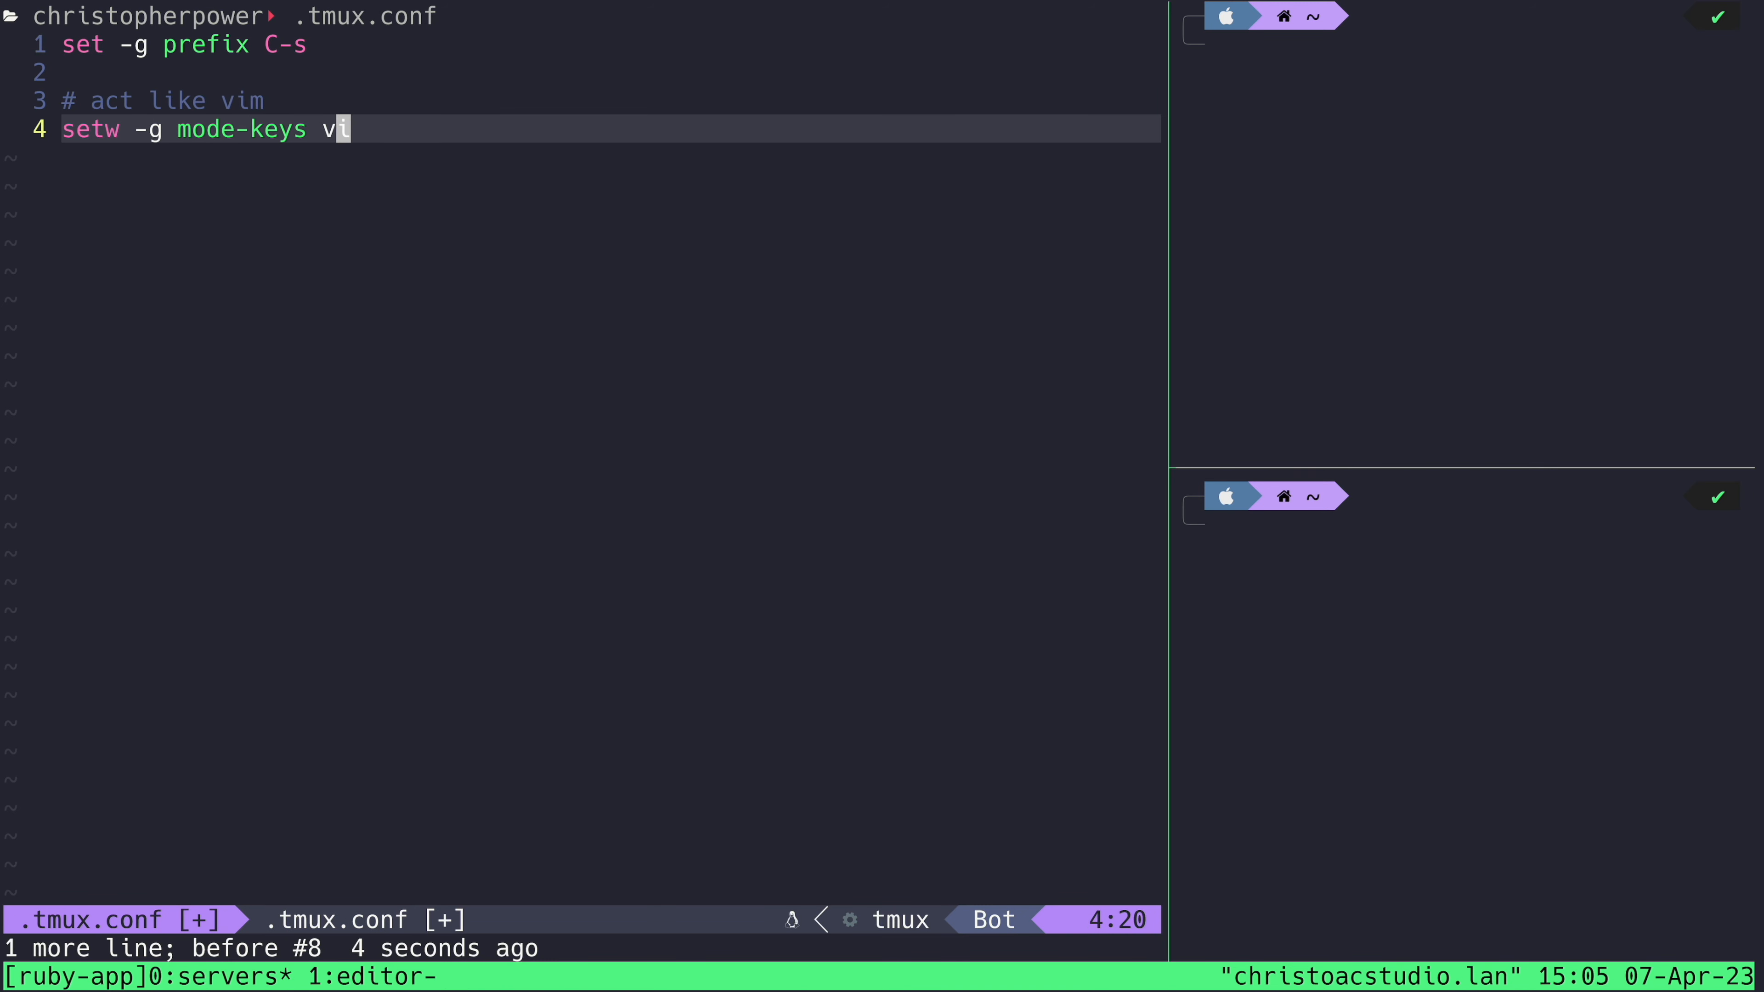
{"action": "key", "text": "ctrl+s"}
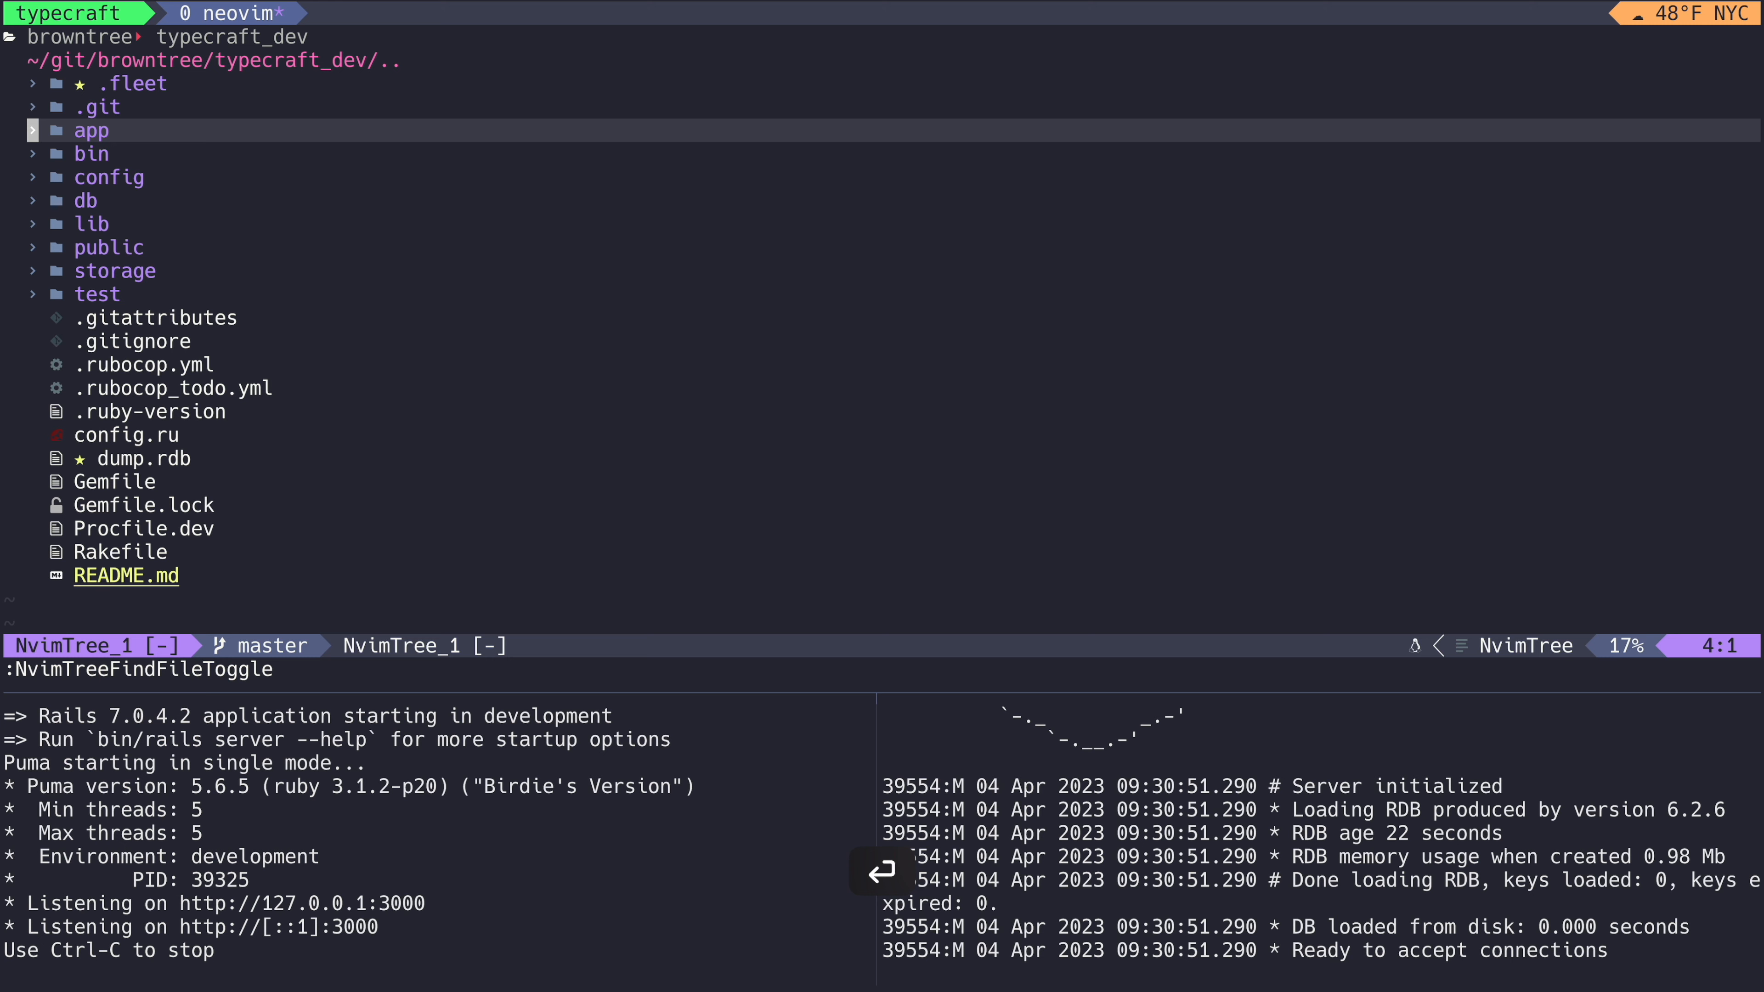
{"action": "left_click", "coordinate": [91, 129]}
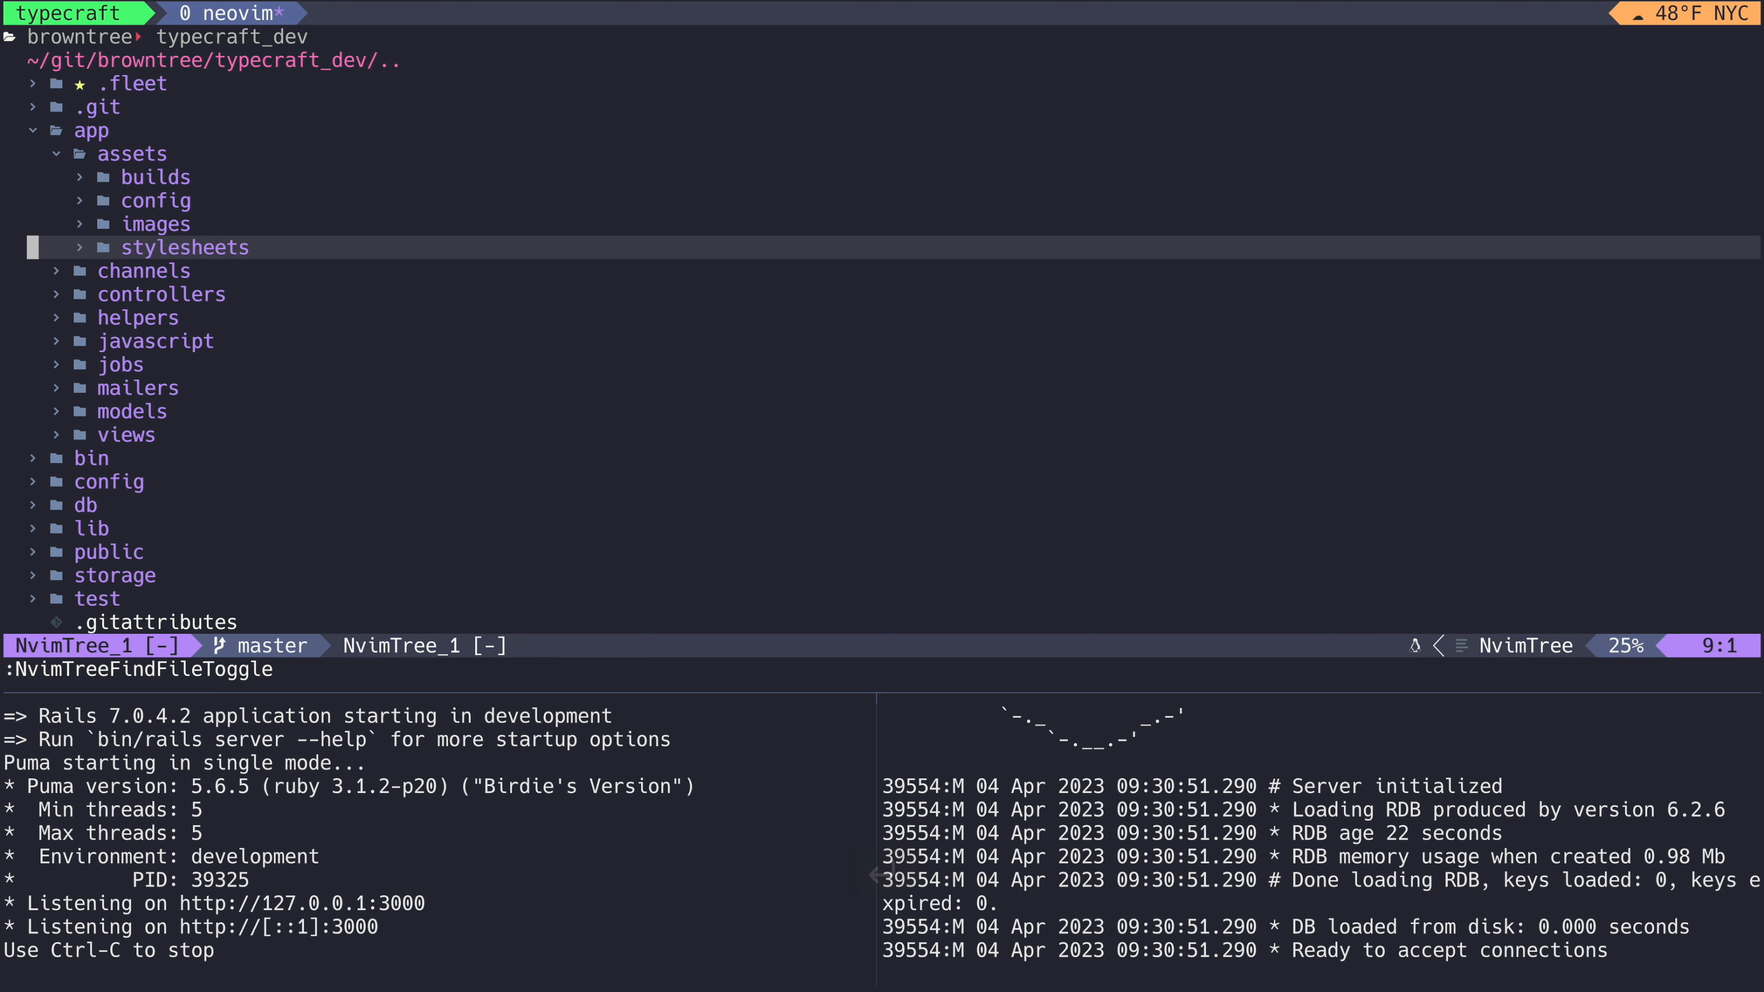